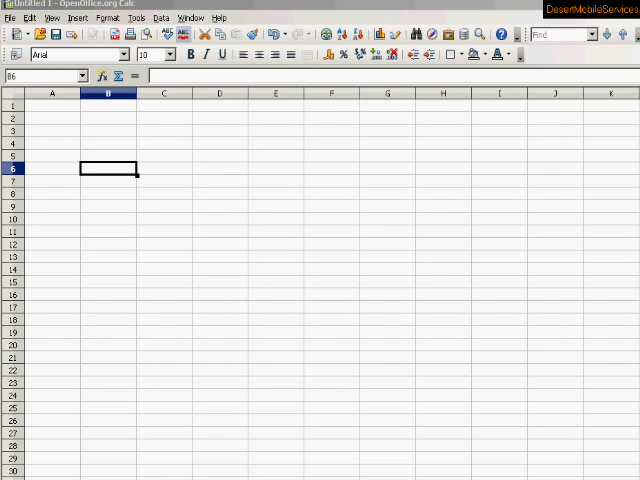
{"action": "mouse_move", "coordinate": [232, 242]}
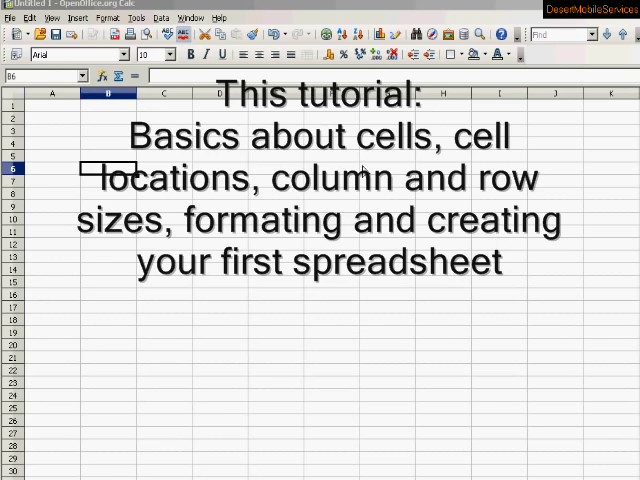
{"action": "mouse_move", "coordinate": [272, 270]}
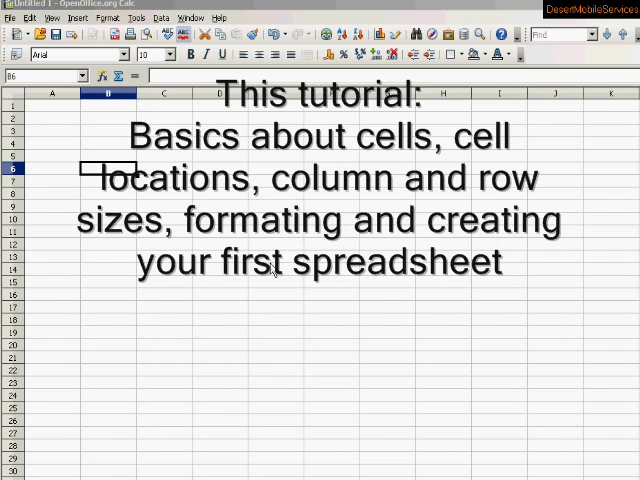
{"action": "mouse_move", "coordinate": [272, 270]}
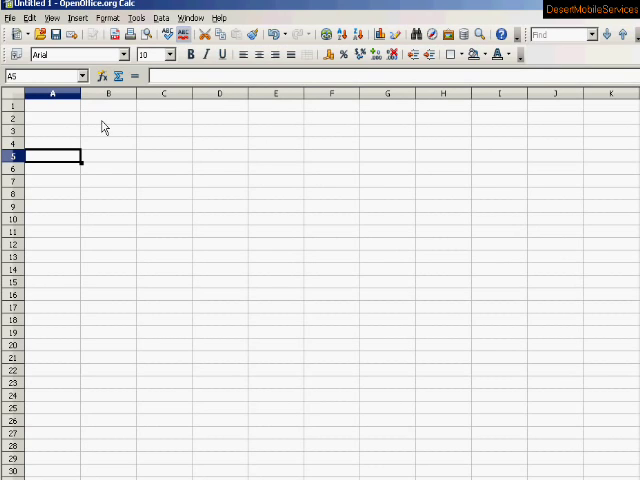
{"action": "mouse_move", "coordinate": [84, 122]}
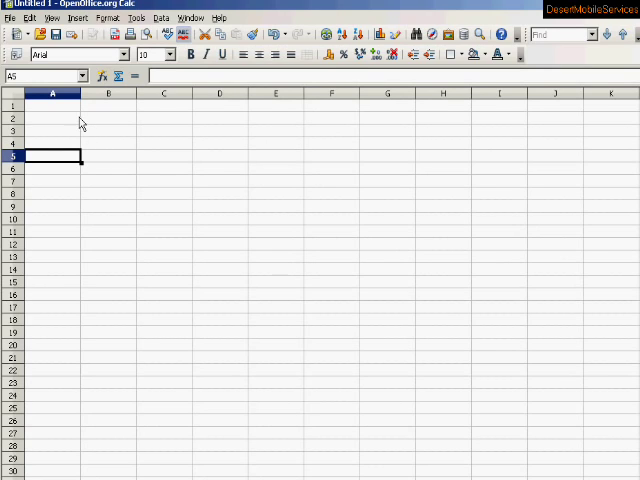
{"action": "mouse_move", "coordinate": [340, 388]}
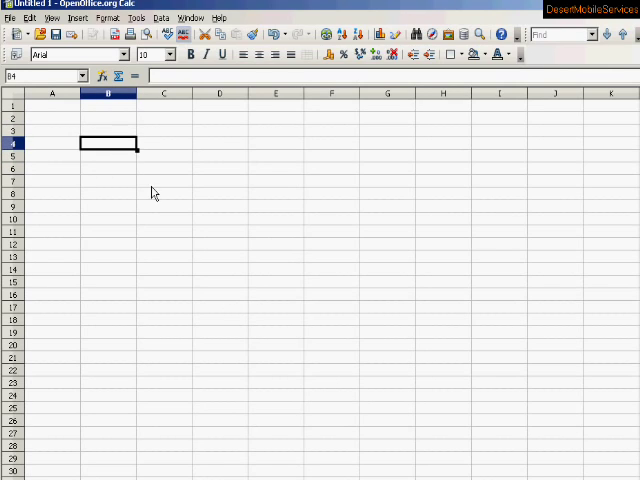
{"action": "mouse_move", "coordinate": [196, 252]}
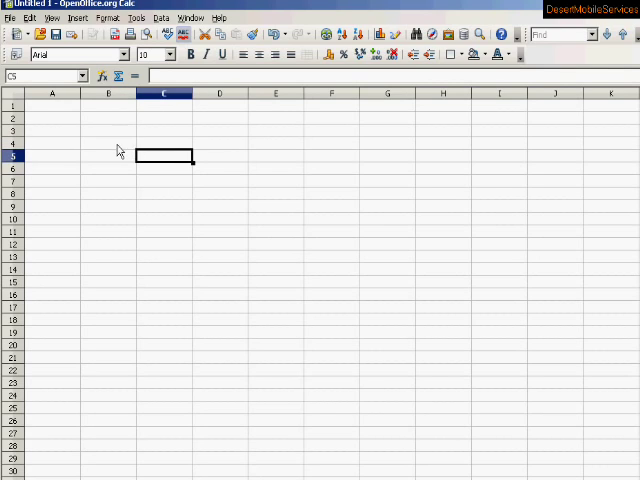
{"action": "mouse_move", "coordinate": [148, 160]}
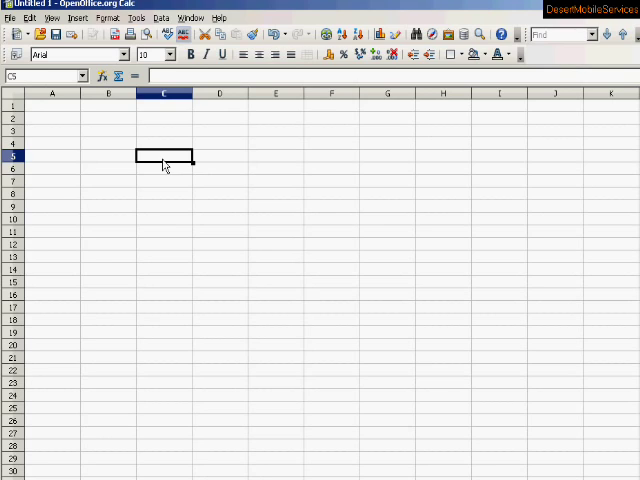
{"action": "mouse_move", "coordinate": [186, 268]}
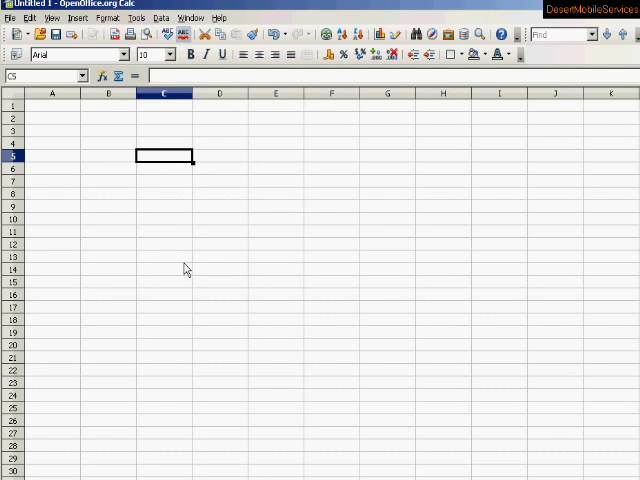
{"action": "mouse_move", "coordinate": [176, 240]}
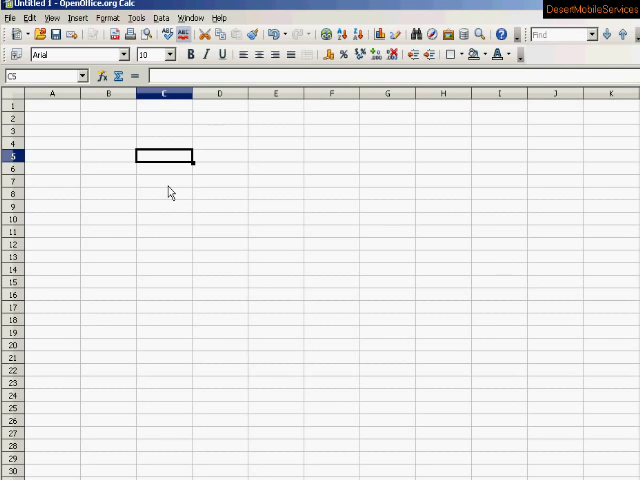
{"action": "mouse_move", "coordinate": [174, 160]}
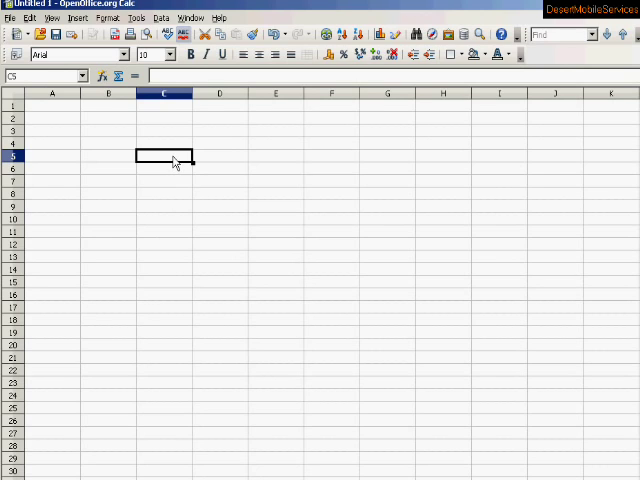
{"action": "mouse_move", "coordinate": [168, 94]}
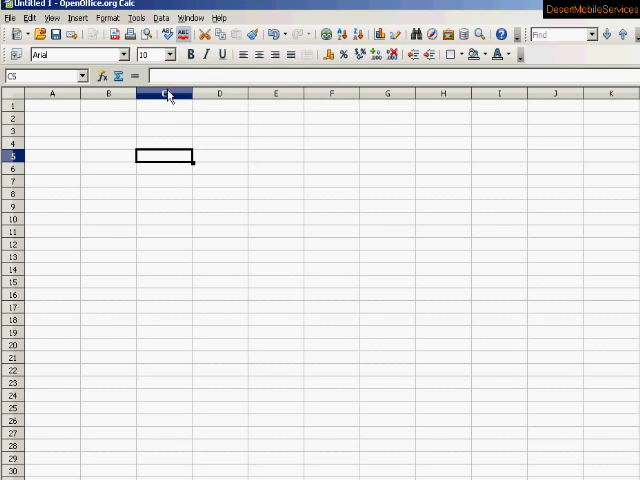
{"action": "mouse_move", "coordinate": [168, 160]}
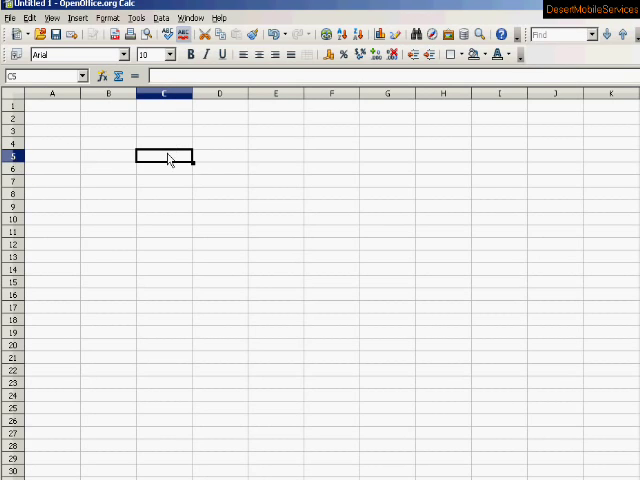
{"action": "mouse_move", "coordinate": [168, 164]}
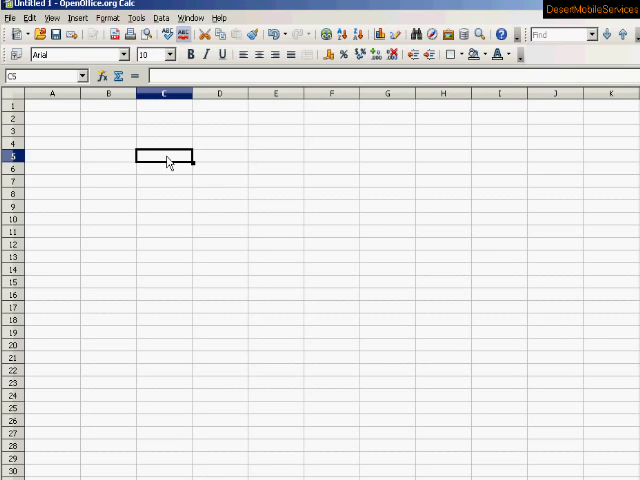
{"action": "mouse_move", "coordinate": [182, 252]}
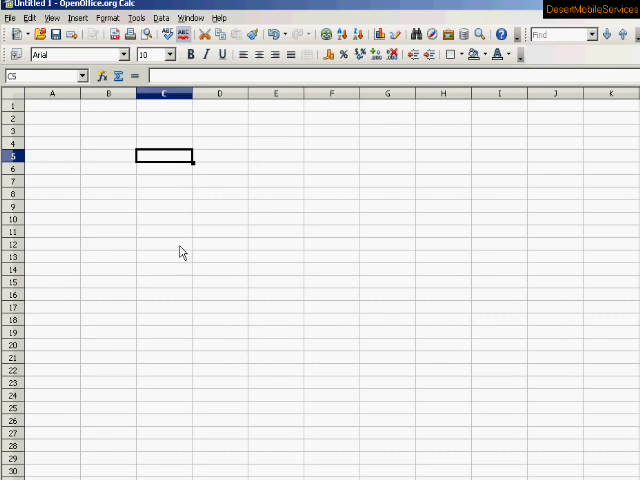
{"action": "mouse_move", "coordinate": [172, 176]}
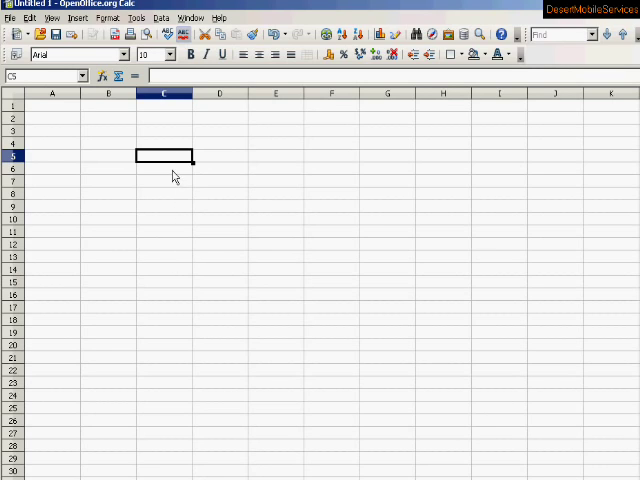
{"action": "mouse_move", "coordinate": [148, 180]}
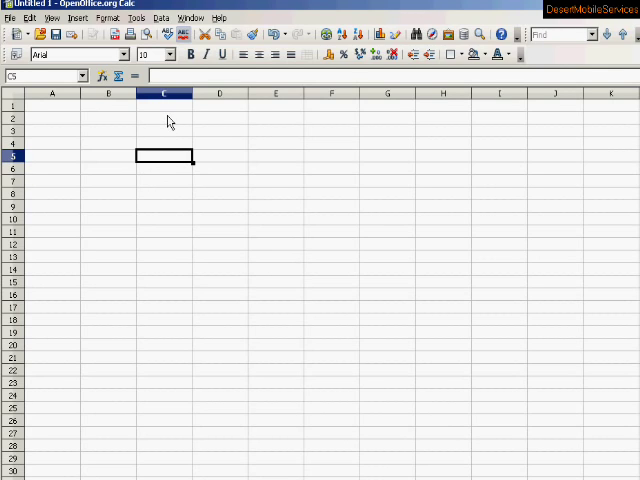
Try out selecting column C, row 5 and the single cell C5 in turn.
{"action": "left_click", "coordinate": [166, 92]}
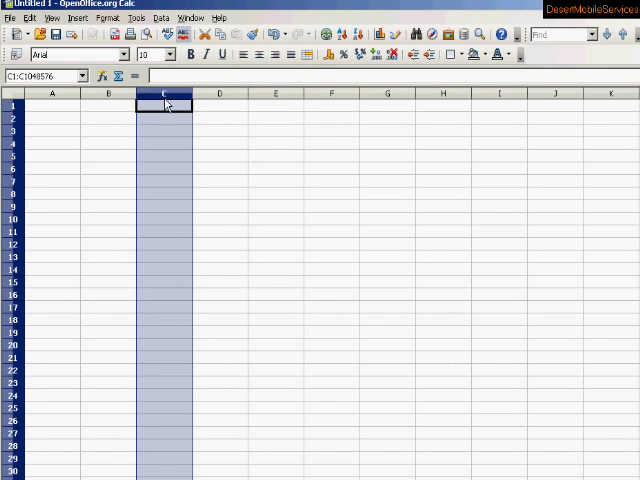
{"action": "mouse_move", "coordinate": [36, 168]}
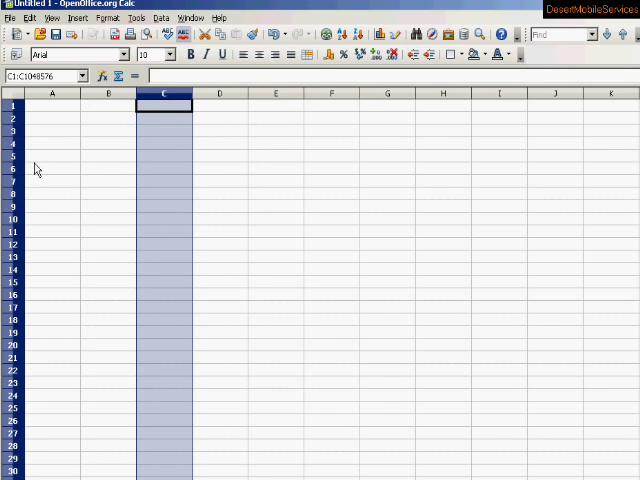
{"action": "left_click", "coordinate": [12, 156]}
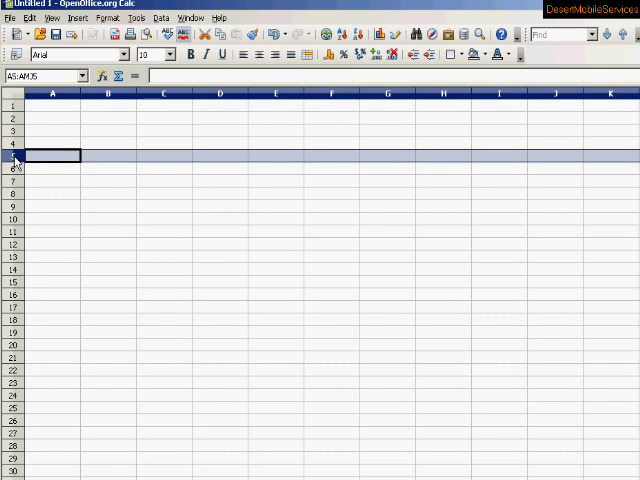
{"action": "mouse_move", "coordinate": [164, 164]}
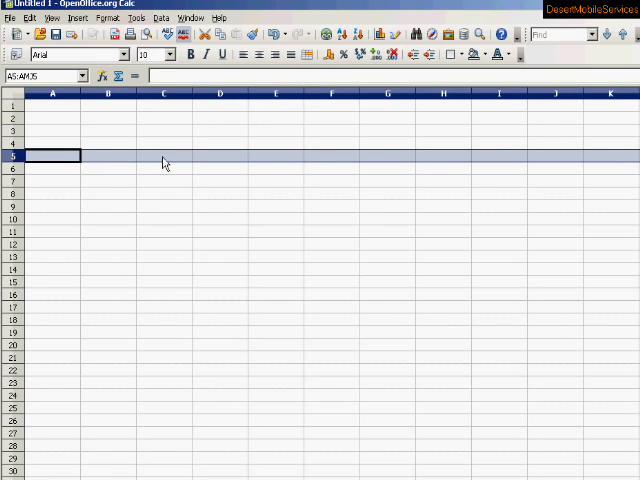
{"action": "left_click", "coordinate": [164, 92]}
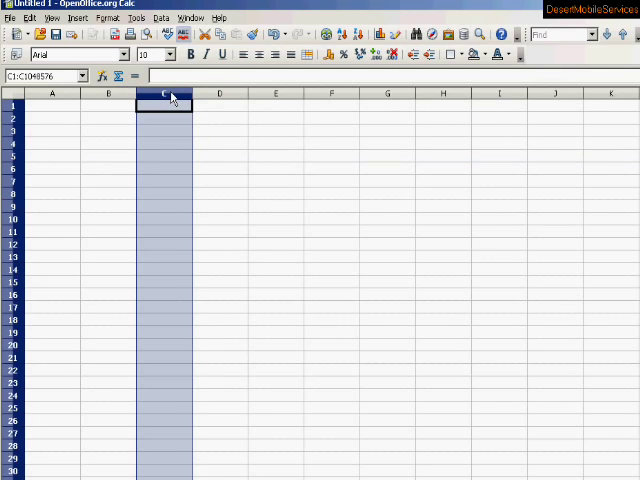
{"action": "left_click", "coordinate": [164, 156]}
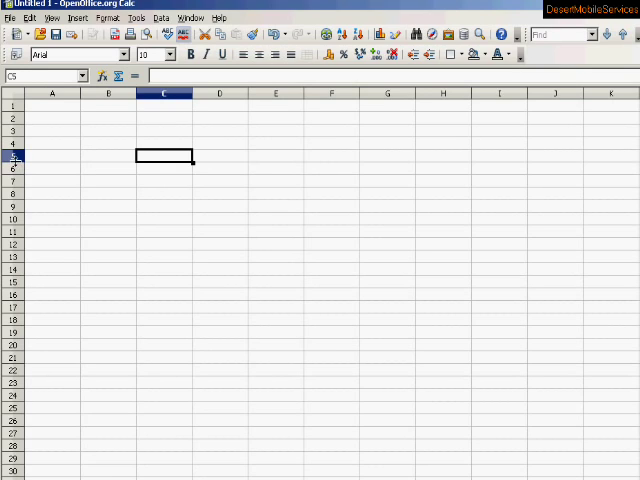
{"action": "mouse_move", "coordinate": [200, 204]}
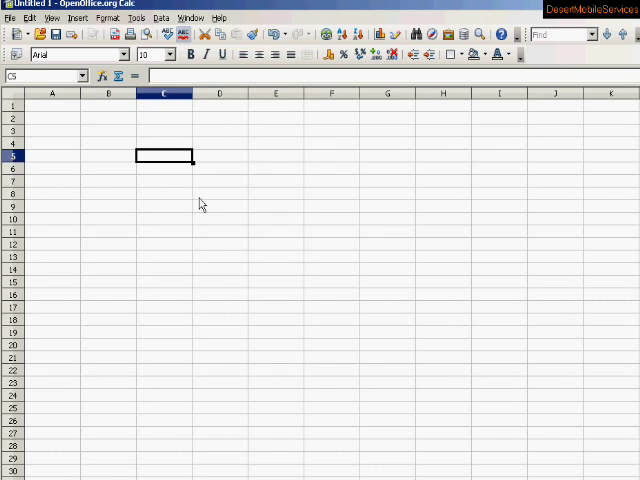
{"action": "mouse_move", "coordinate": [172, 194]}
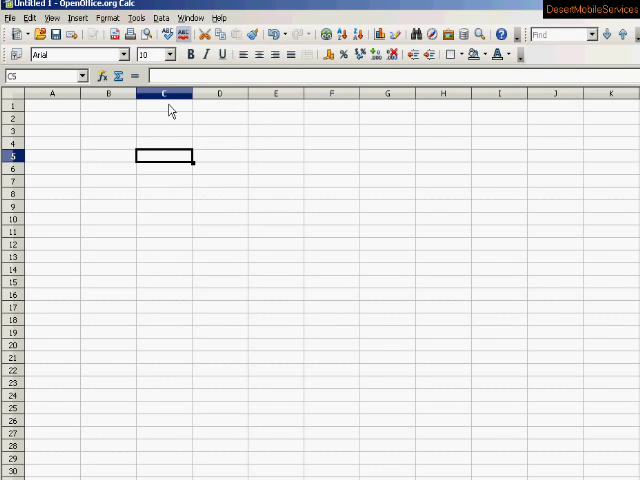
{"action": "mouse_move", "coordinate": [208, 116]}
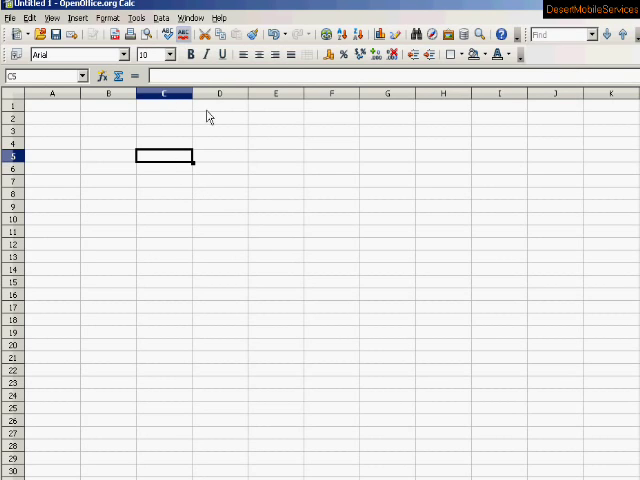
{"action": "mouse_move", "coordinate": [166, 132]}
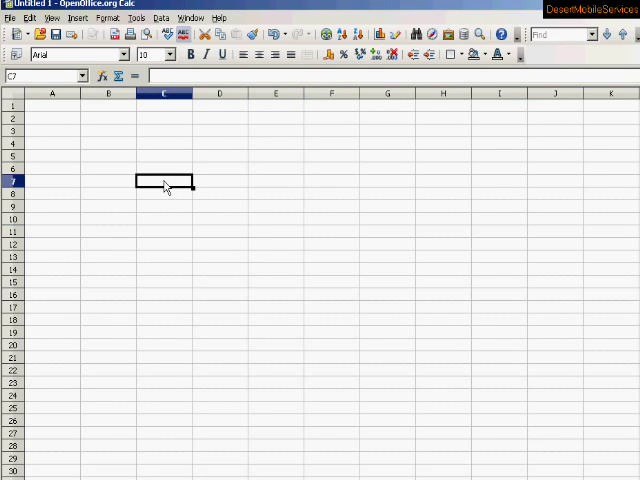
{"action": "mouse_move", "coordinate": [162, 174]}
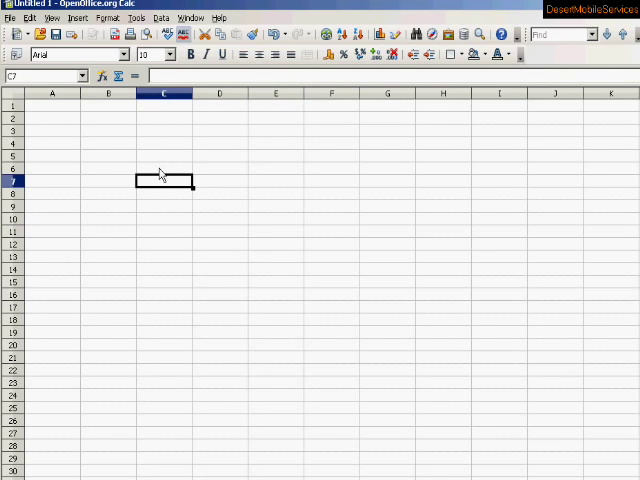
{"action": "key", "text": "up"}
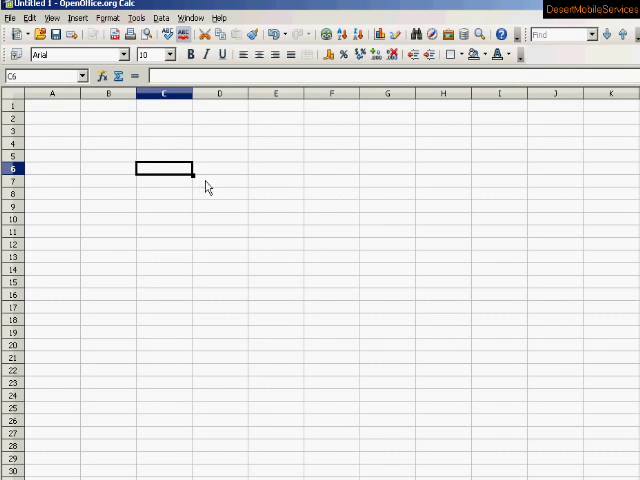
{"action": "mouse_move", "coordinate": [344, 300]}
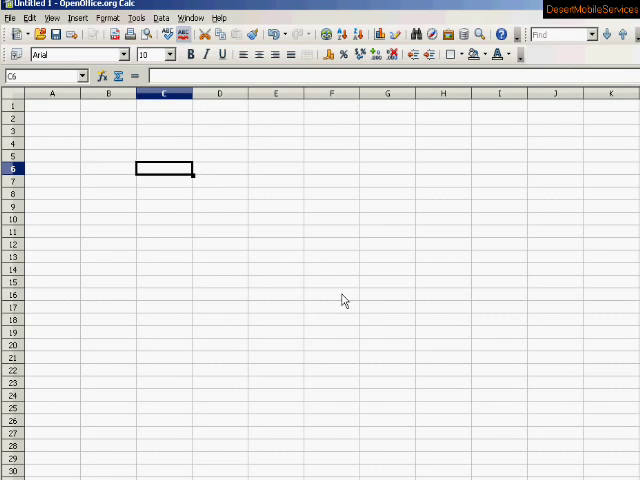
{"action": "left_click", "coordinate": [500, 332]}
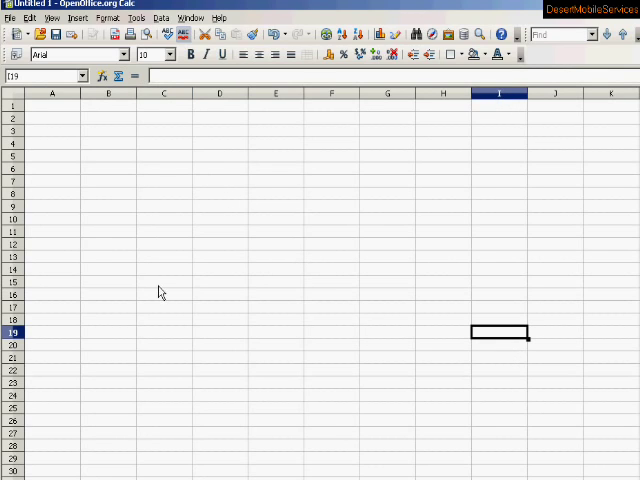
{"action": "mouse_move", "coordinate": [504, 104]}
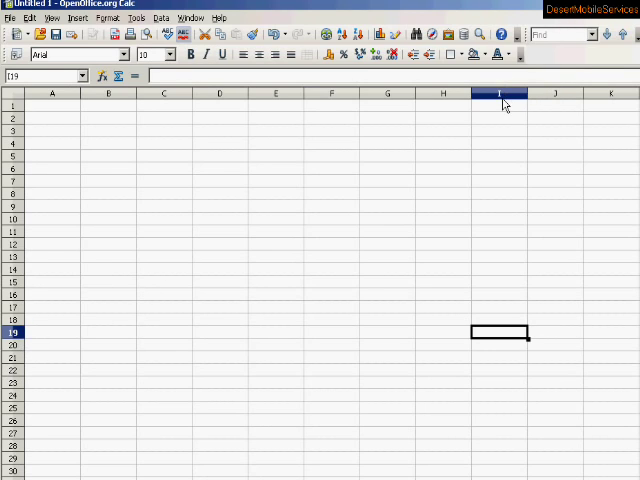
{"action": "mouse_move", "coordinate": [48, 104]}
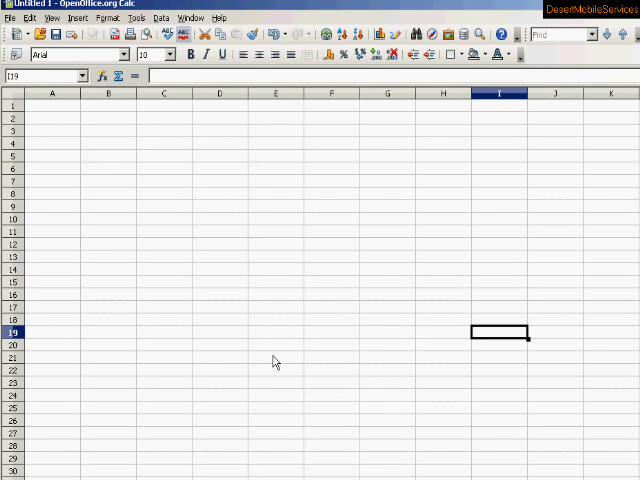
{"action": "mouse_move", "coordinate": [224, 128]}
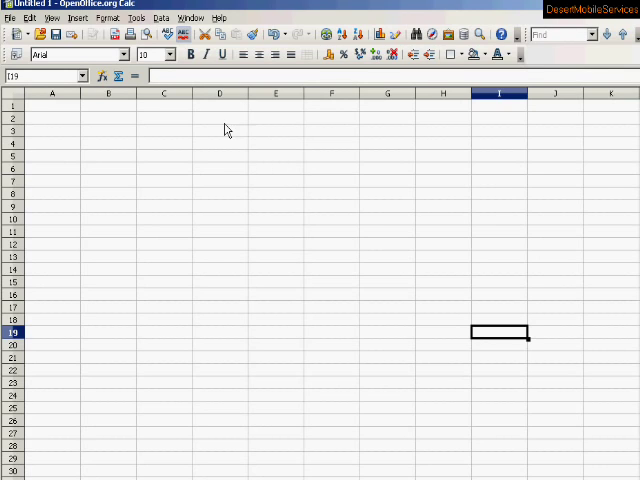
{"action": "left_click", "coordinate": [164, 92]}
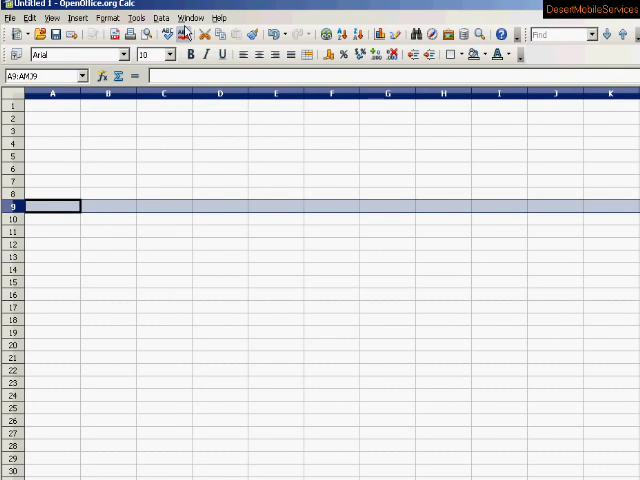
{"action": "left_click", "coordinate": [164, 92]}
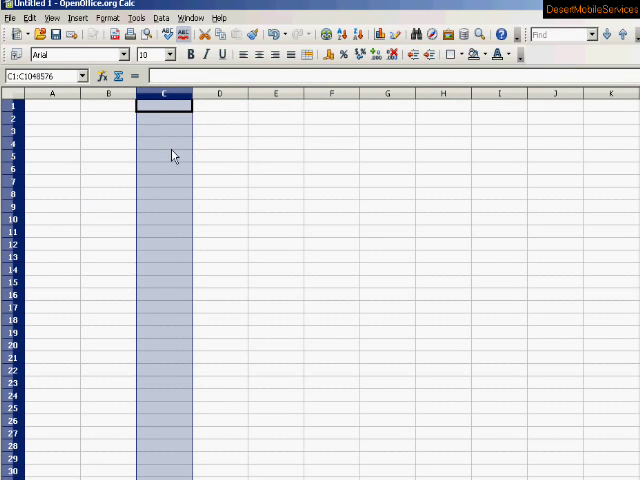
{"action": "left_click", "coordinate": [164, 158]}
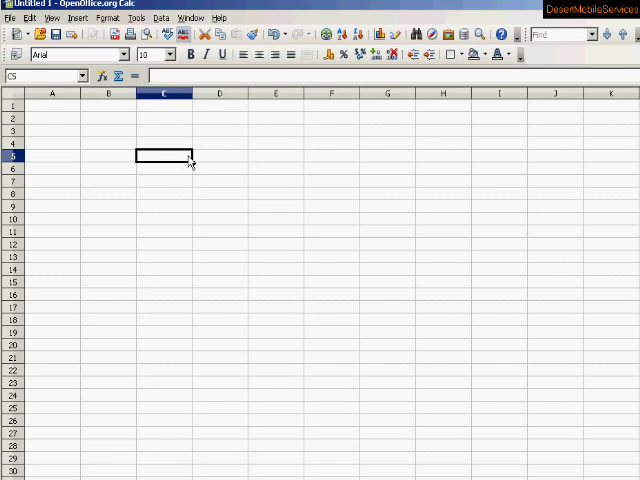
{"action": "mouse_move", "coordinate": [196, 164]}
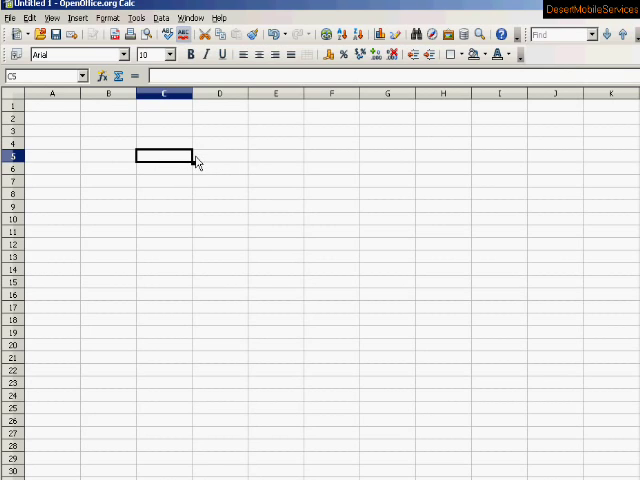
{"action": "mouse_move", "coordinate": [160, 152]}
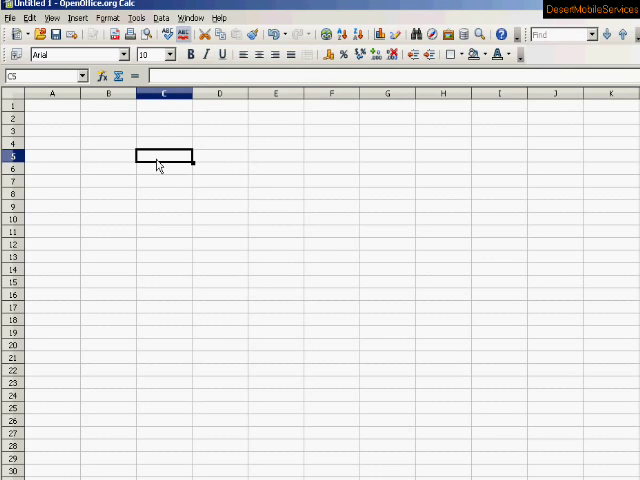
{"action": "mouse_move", "coordinate": [184, 98]}
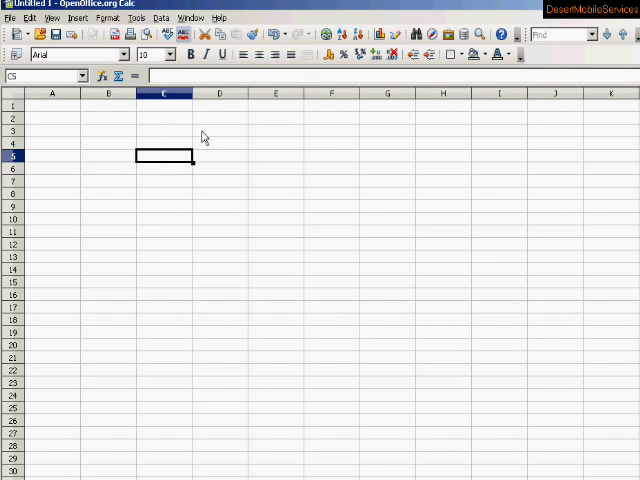
{"action": "mouse_move", "coordinate": [196, 110]}
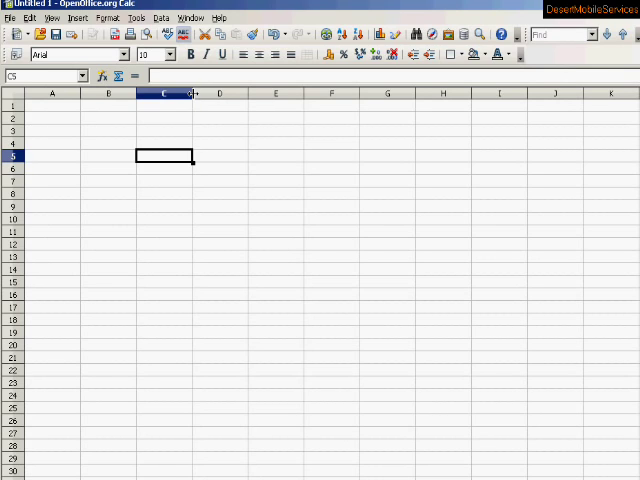
Widen column C and drag it back, then select rows 5 and 6.
{"action": "left_click_drag", "start_coordinate": [190, 92], "coordinate": [210, 92]}
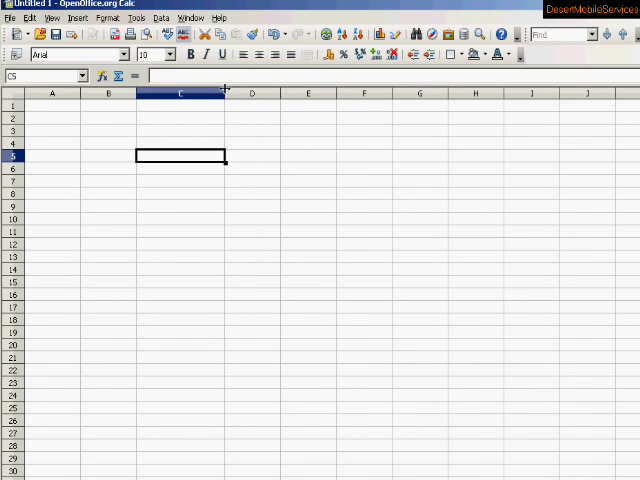
{"action": "left_click_drag", "start_coordinate": [224, 92], "coordinate": [184, 92]}
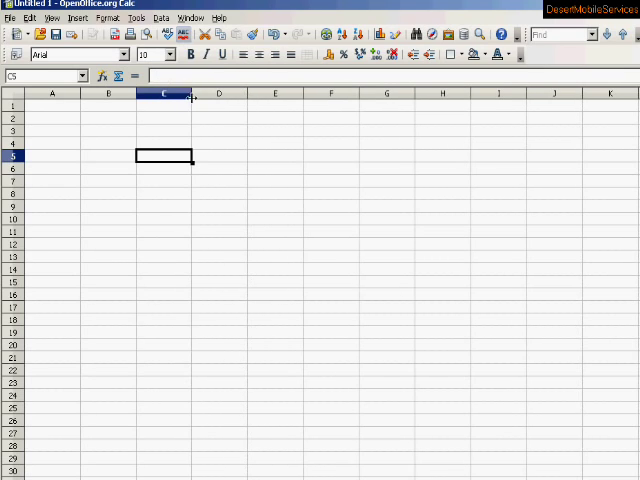
{"action": "left_click_drag", "start_coordinate": [190, 94], "coordinate": [224, 94]}
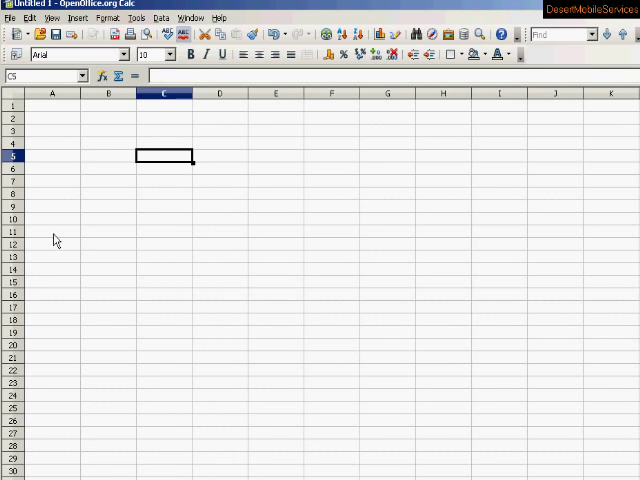
{"action": "left_click", "coordinate": [12, 156]}
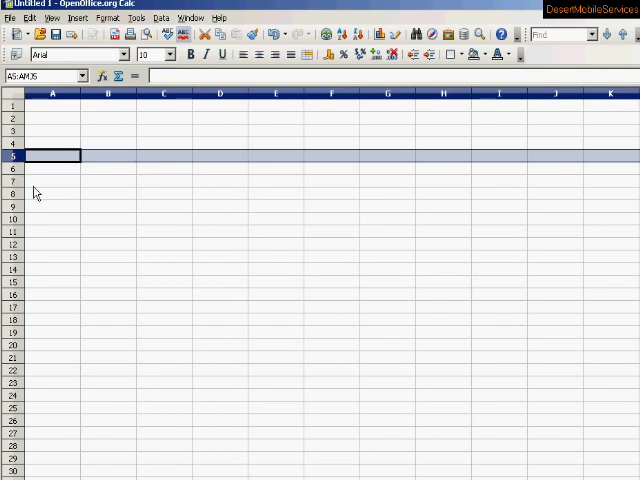
{"action": "left_click", "coordinate": [52, 168]}
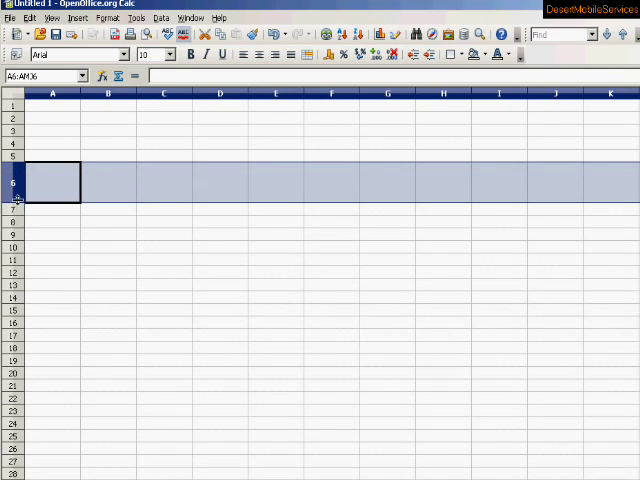
{"action": "mouse_move", "coordinate": [210, 188]}
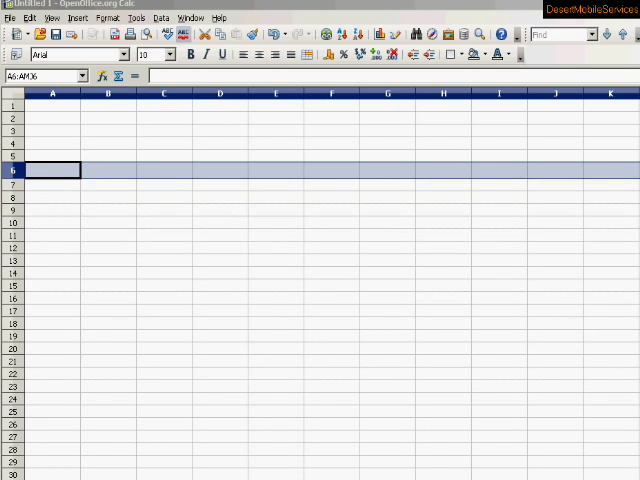
{"action": "mouse_move", "coordinate": [160, 244]}
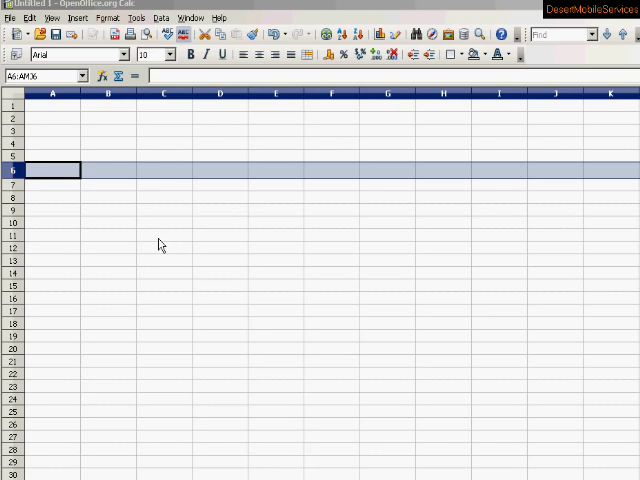
{"action": "mouse_move", "coordinate": [150, 216]}
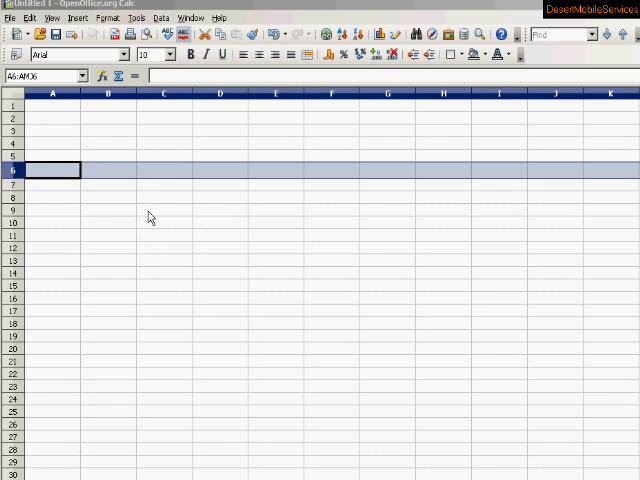
{"action": "mouse_move", "coordinate": [136, 220]}
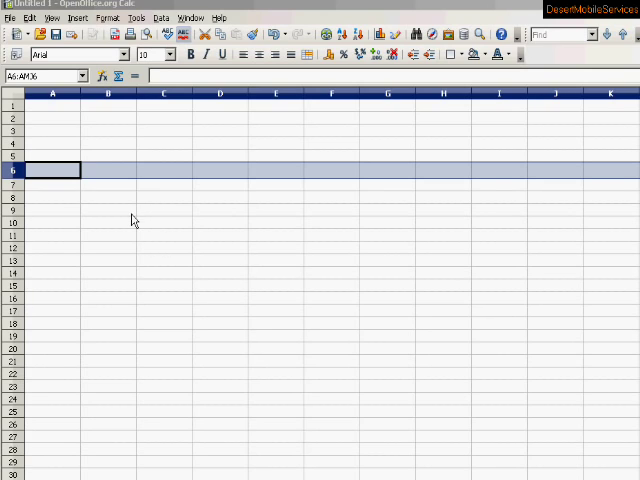
{"action": "mouse_move", "coordinate": [176, 218]}
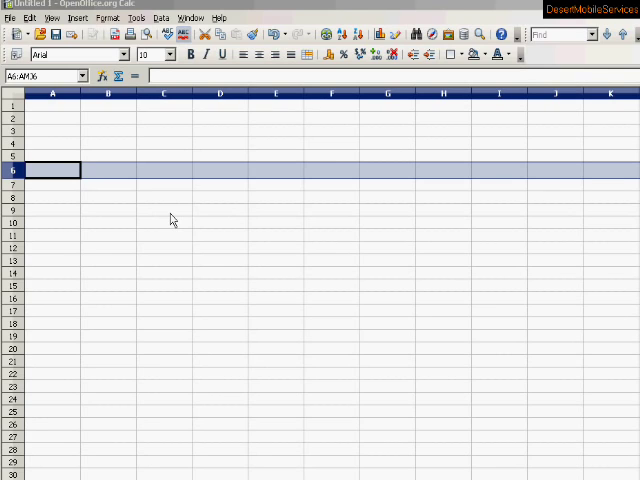
{"action": "mouse_move", "coordinate": [388, 216]}
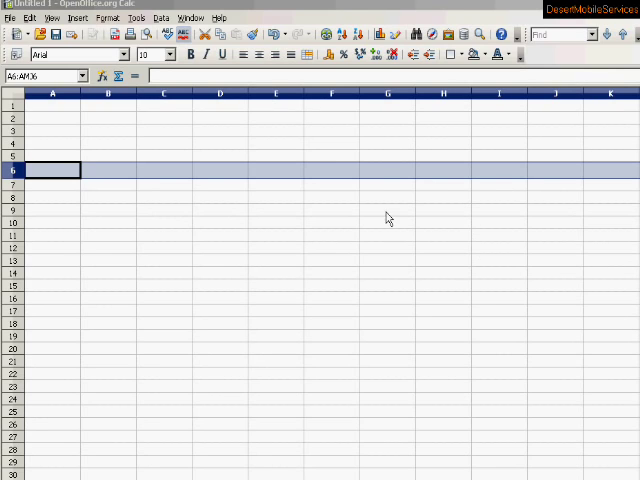
{"action": "mouse_move", "coordinate": [146, 250]}
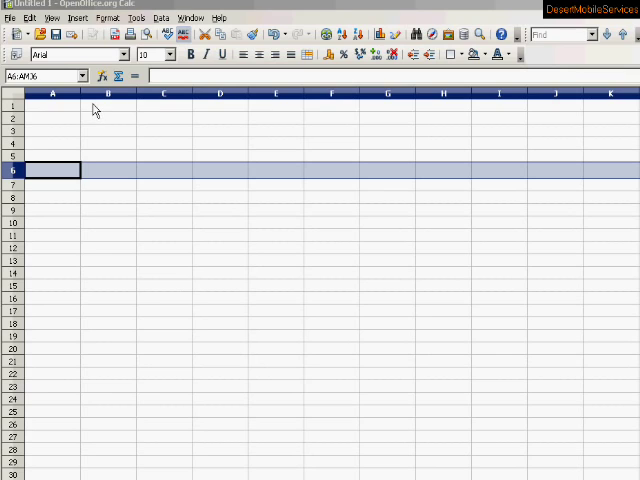
Settle on cell B1 and enter the first heading Bank.
{"action": "left_click", "coordinate": [108, 104]}
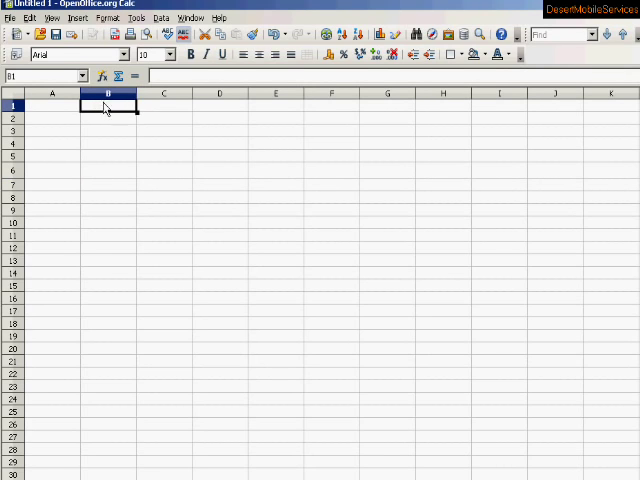
{"action": "left_click", "coordinate": [52, 104]}
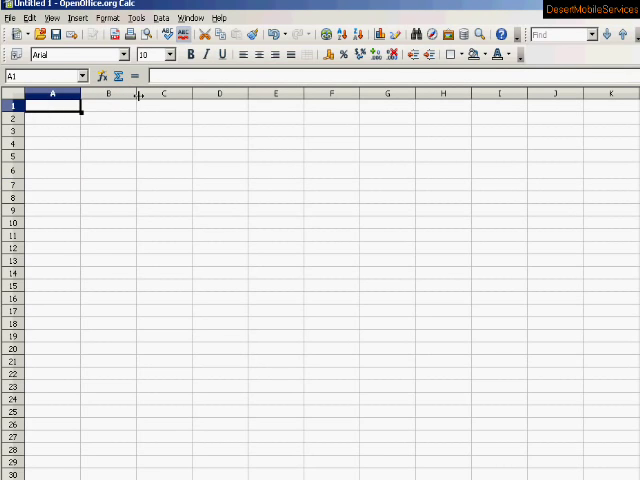
{"action": "left_click", "coordinate": [108, 104]}
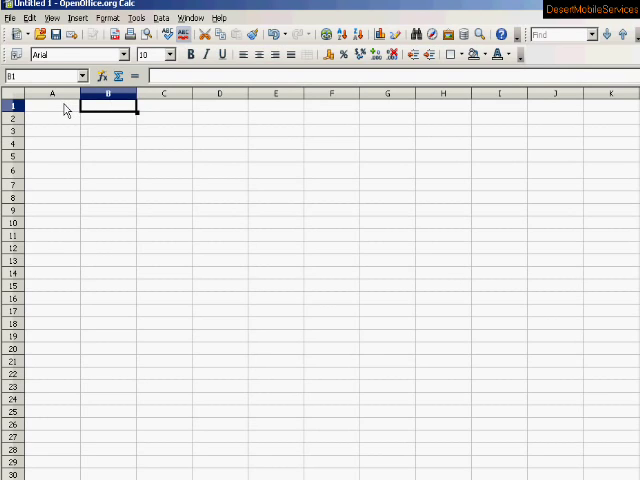
{"action": "left_click", "coordinate": [52, 104]}
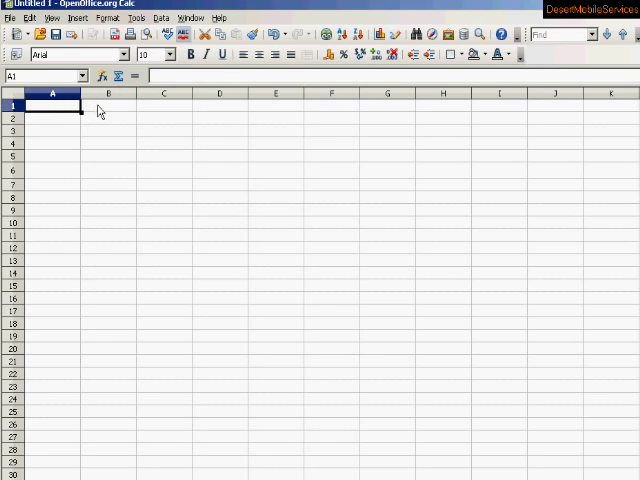
{"action": "left_click", "coordinate": [108, 104]}
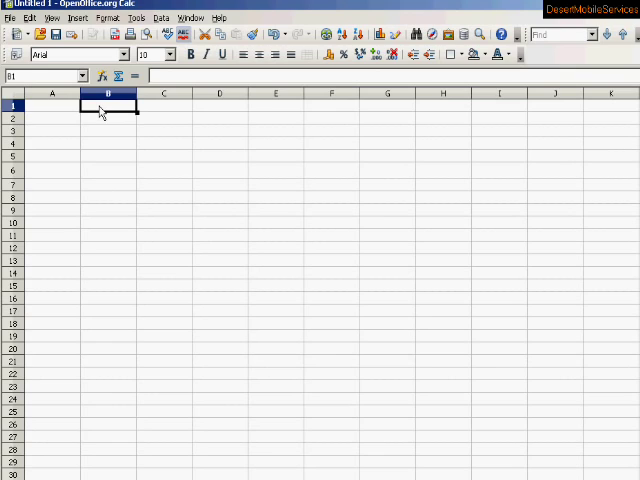
{"action": "type", "text": "B"}
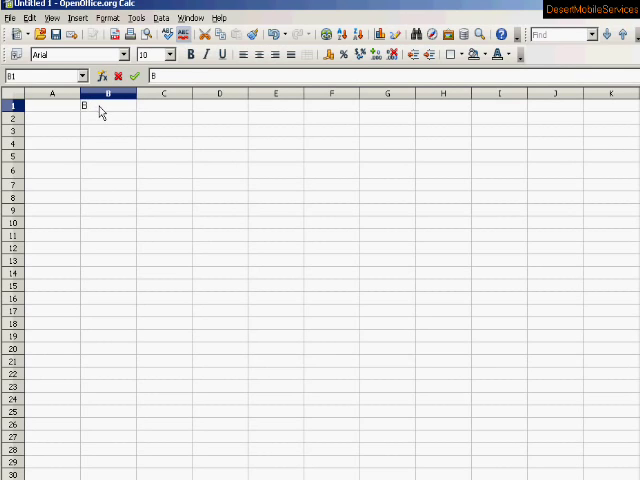
{"action": "type", "text": "ank"}
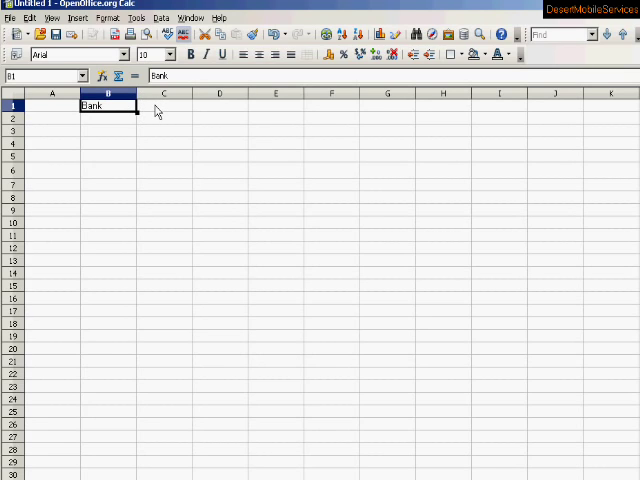
Enter Wallet, Under Mattress, Can outside and start In my pocket across C1 to F1.
{"action": "left_click", "coordinate": [162, 104]}
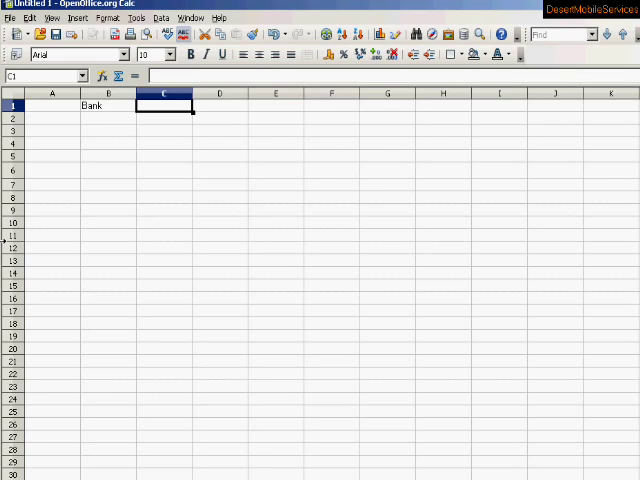
{"action": "type", "text": "Walle"}
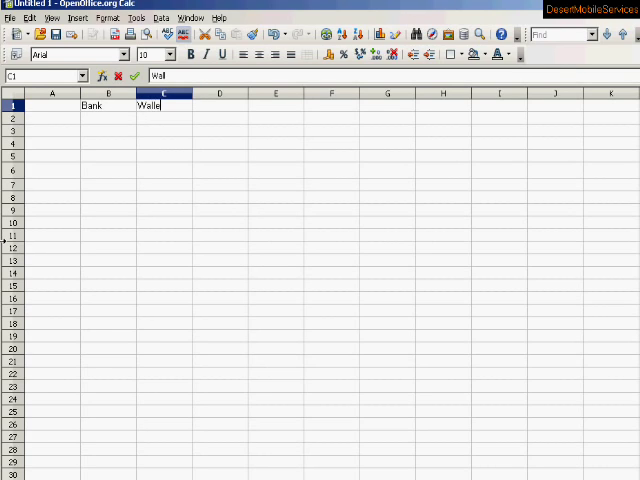
{"action": "type", "text": "t"}
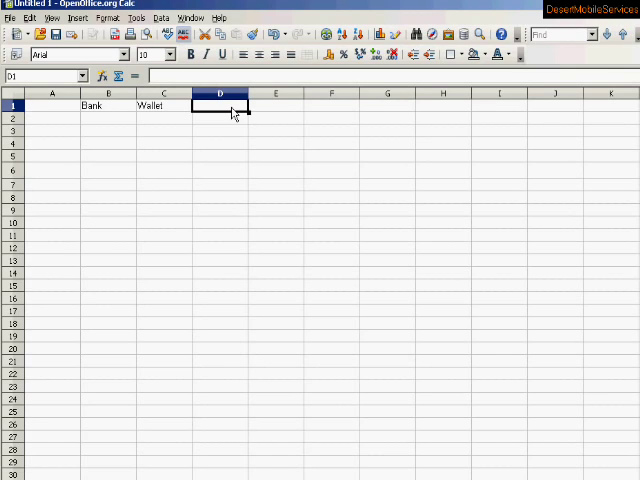
{"action": "type", "text": "Un"}
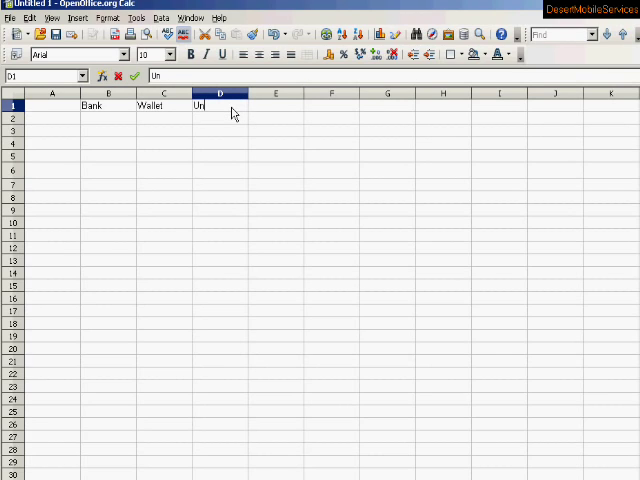
{"action": "type", "text": "der Mattre"}
{"action": "left_click", "coordinate": [276, 106]}
{"action": "type", "text": "Can outside"}
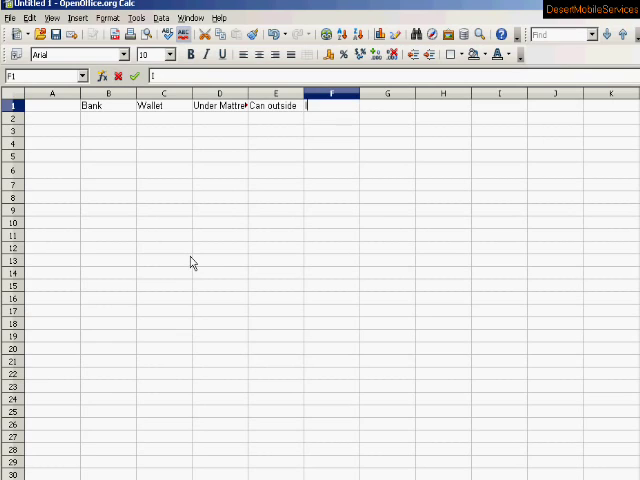
{"action": "type", "text": "In my"}
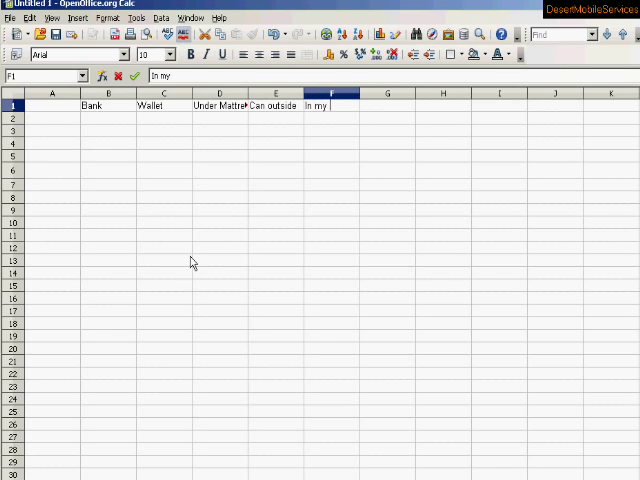
Complete In my pocket in F1 and widen column D to show Under Mattress fully.
{"action": "type", "text": "pocket"}
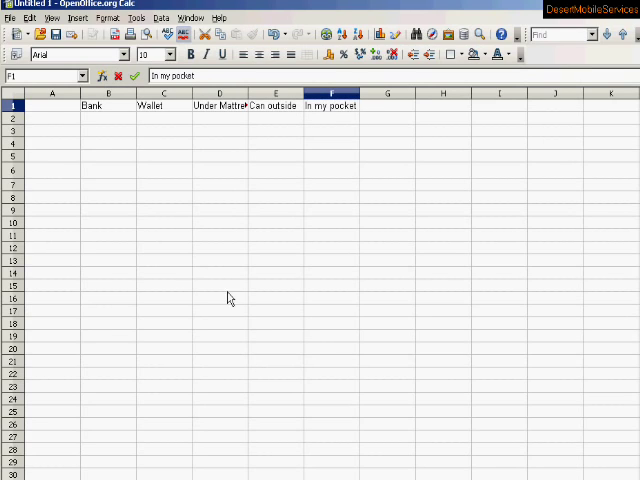
{"action": "left_click", "coordinate": [164, 106]}
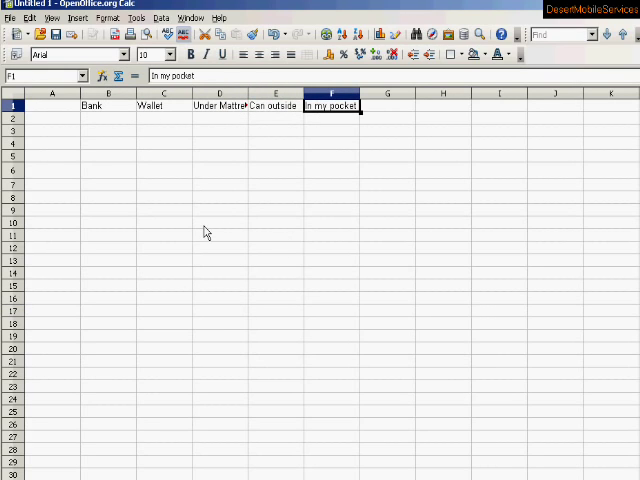
{"action": "mouse_move", "coordinate": [210, 116]}
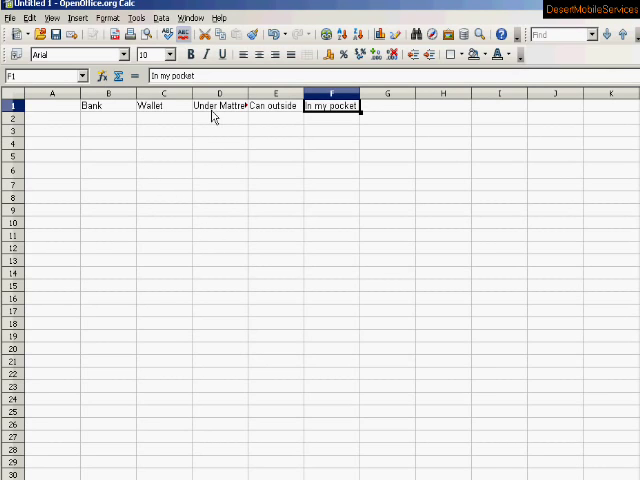
{"action": "mouse_move", "coordinate": [250, 112]}
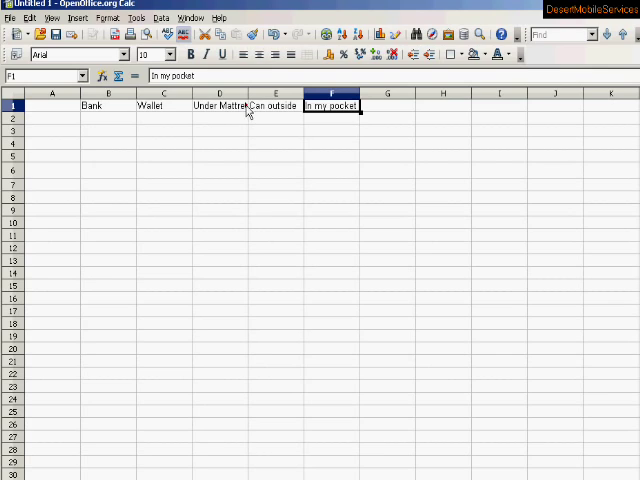
{"action": "mouse_move", "coordinate": [250, 112]}
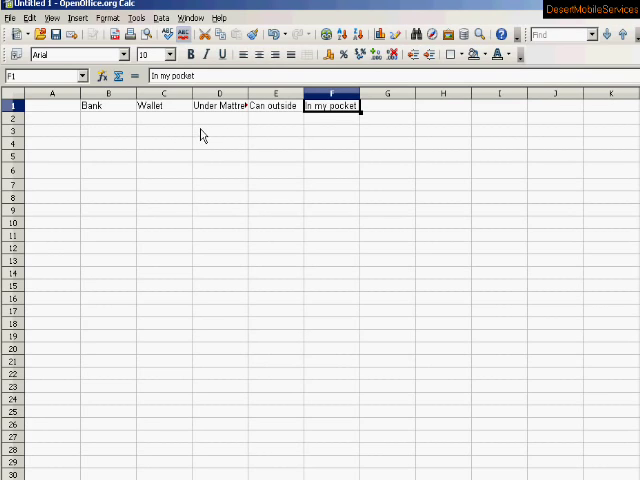
{"action": "mouse_move", "coordinate": [248, 100]}
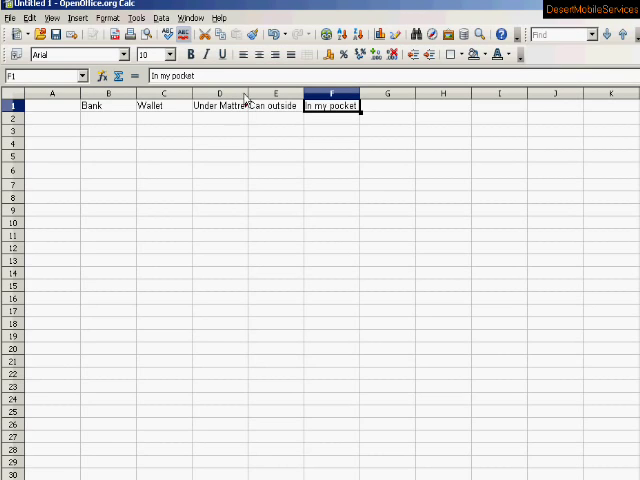
{"action": "left_click_drag", "start_coordinate": [240, 94], "coordinate": [256, 94]}
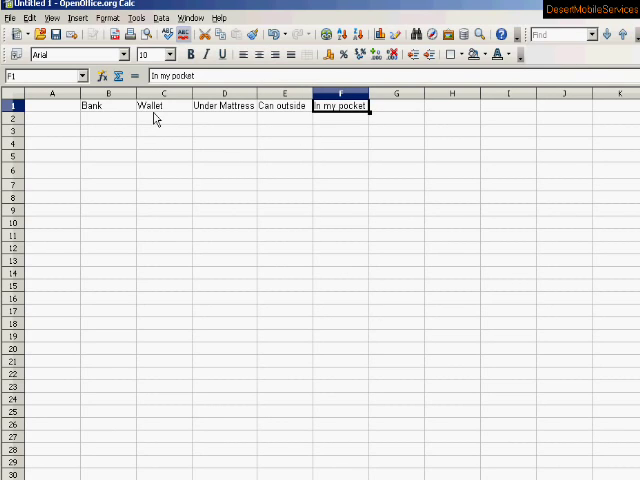
{"action": "mouse_move", "coordinate": [128, 108]}
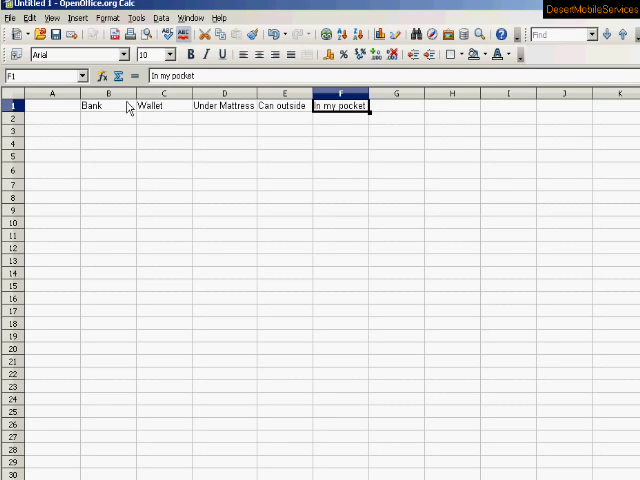
{"action": "mouse_move", "coordinate": [114, 122]}
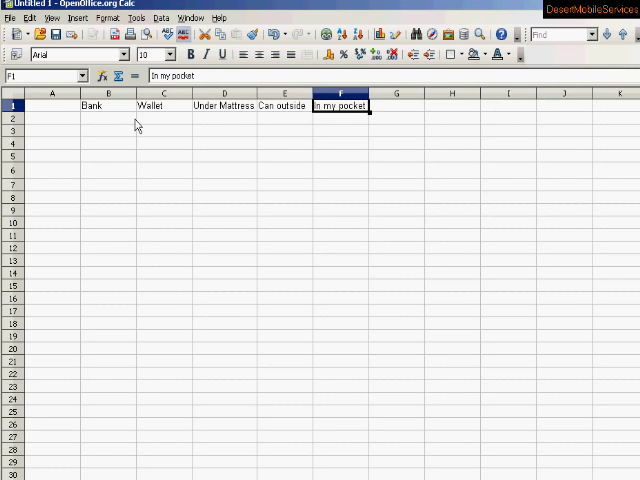
{"action": "mouse_move", "coordinate": [132, 300]}
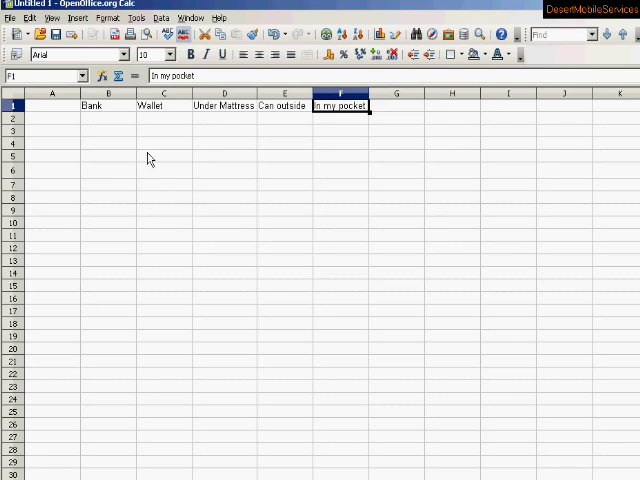
{"action": "mouse_move", "coordinate": [120, 122]}
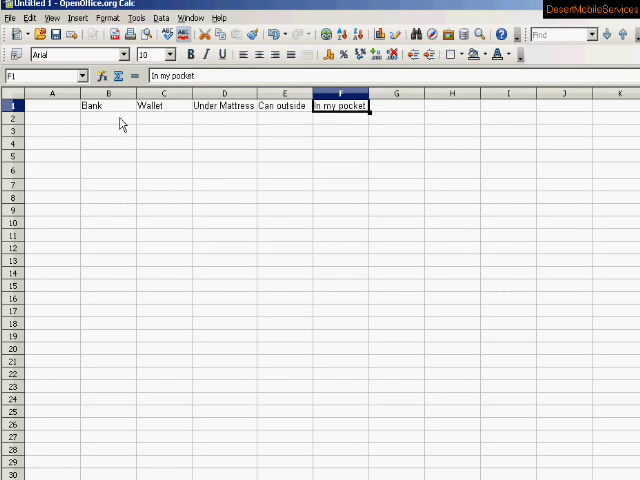
Enter 100,000.00 as the Bank amount in B2.
{"action": "left_click", "coordinate": [108, 118]}
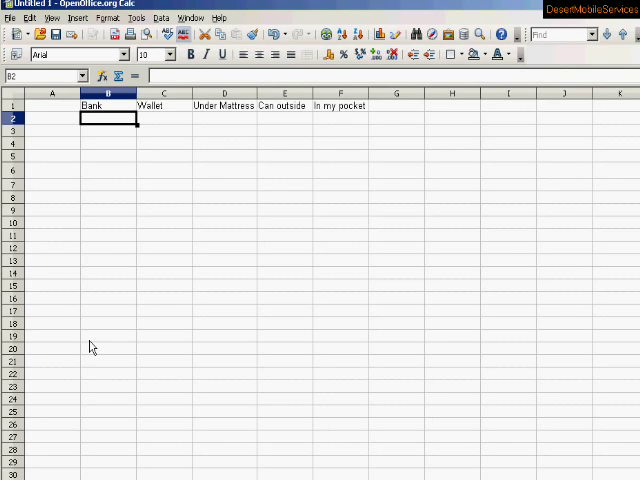
{"action": "type", "text": "100"}
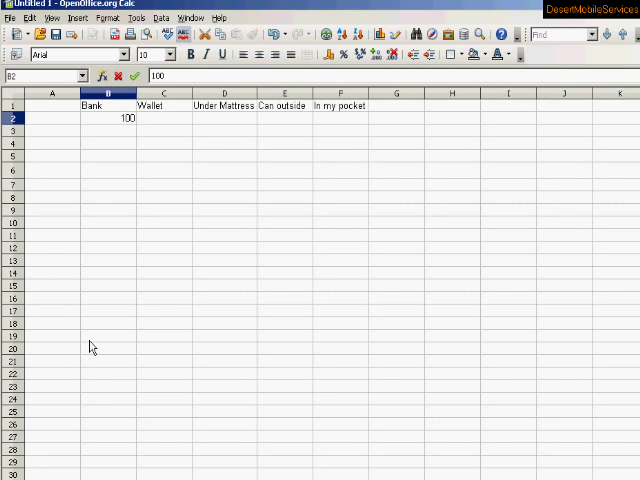
{"action": "type", "text": ",000.00"}
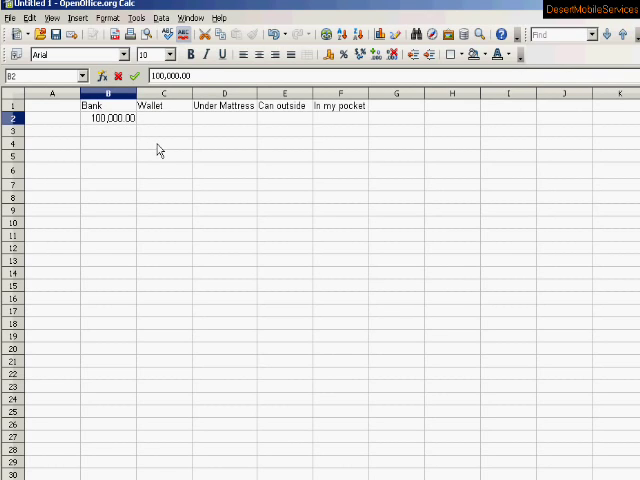
{"action": "mouse_move", "coordinate": [160, 146]}
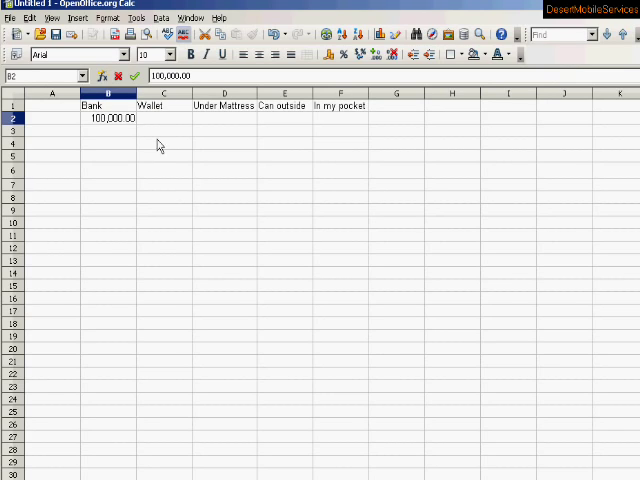
{"action": "mouse_move", "coordinate": [170, 124]}
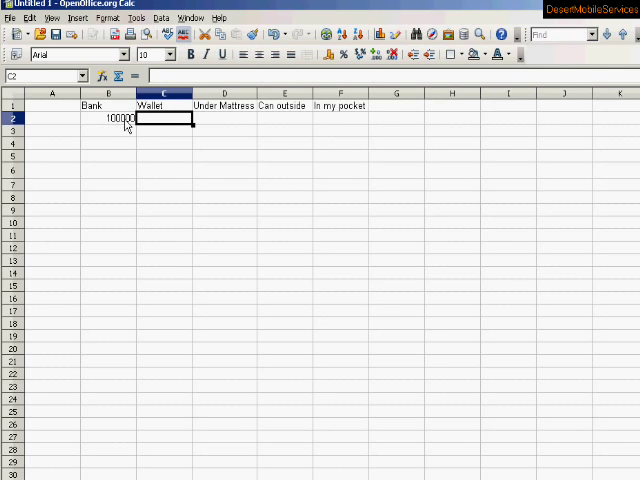
{"action": "mouse_move", "coordinate": [112, 128]}
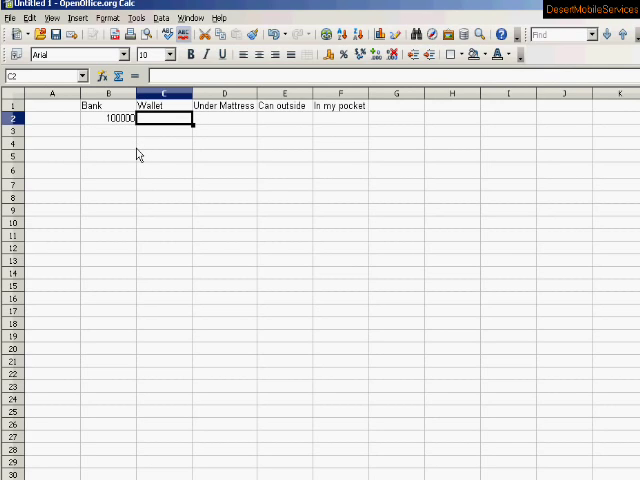
{"action": "mouse_move", "coordinate": [130, 150]}
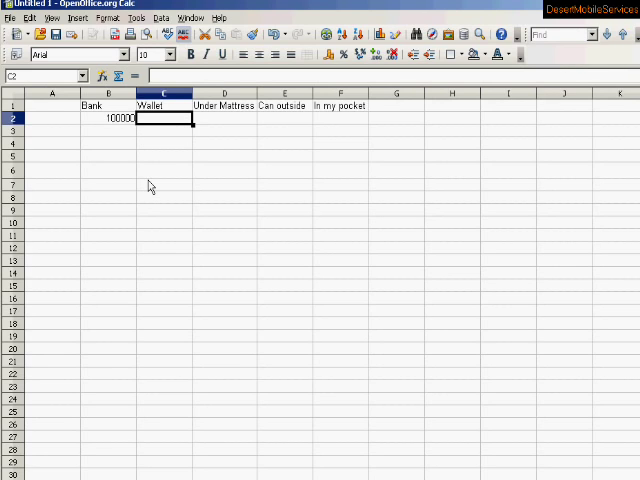
Enter 80, 300, 500 and 2.86 across C2 to F2 and confirm.
{"action": "type", "text": "80"}
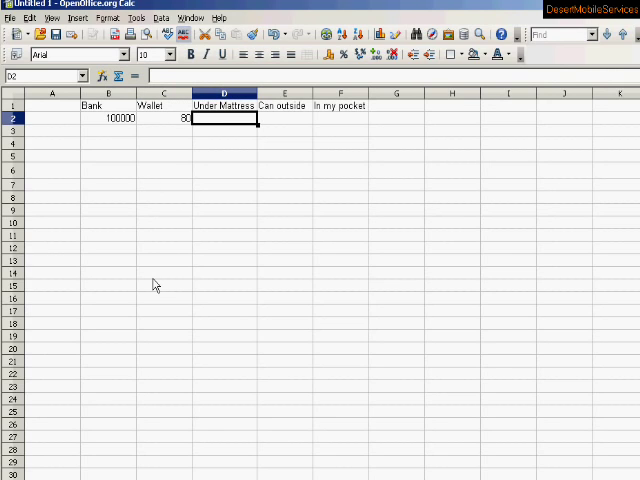
{"action": "type", "text": "300."}
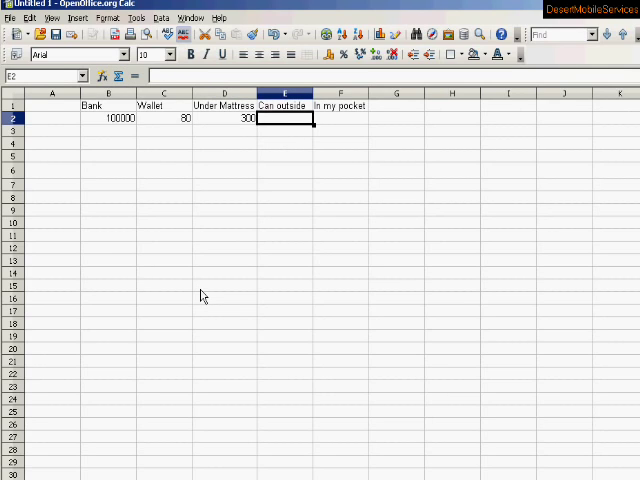
{"action": "type", "text": "500."}
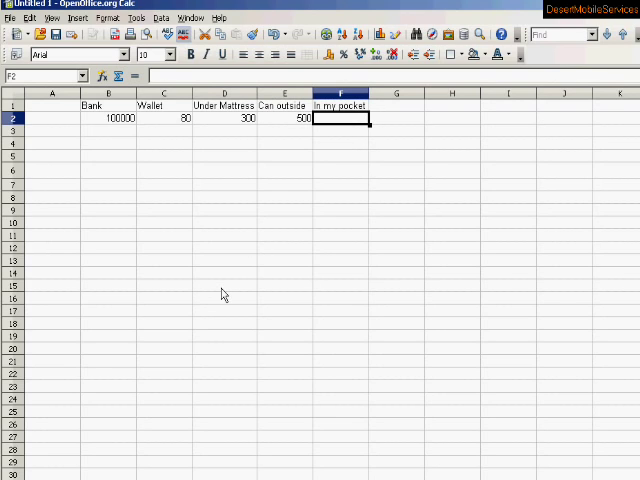
{"action": "type", "text": "2.8"}
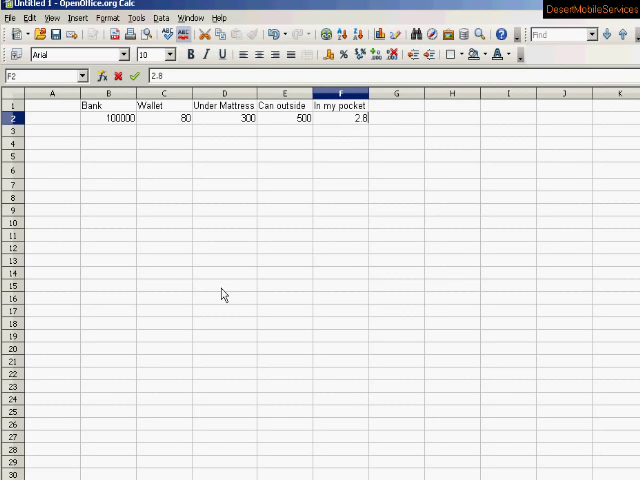
{"action": "type", "text": "6"}
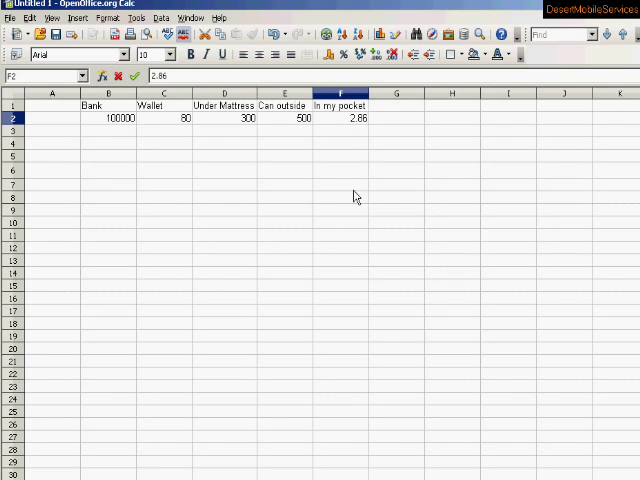
{"action": "left_click", "coordinate": [340, 184]}
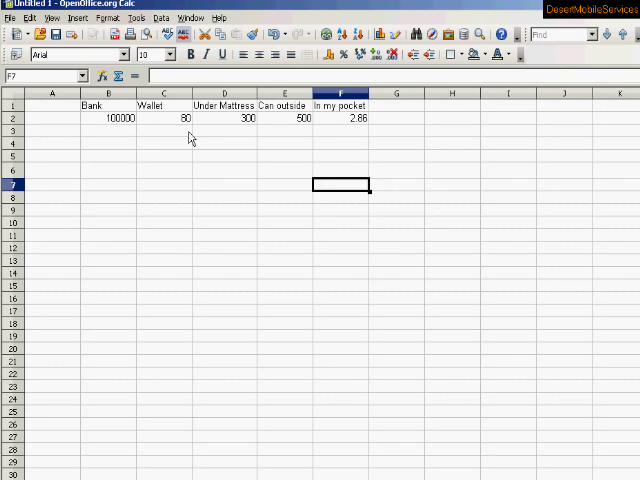
{"action": "mouse_move", "coordinate": [264, 140]}
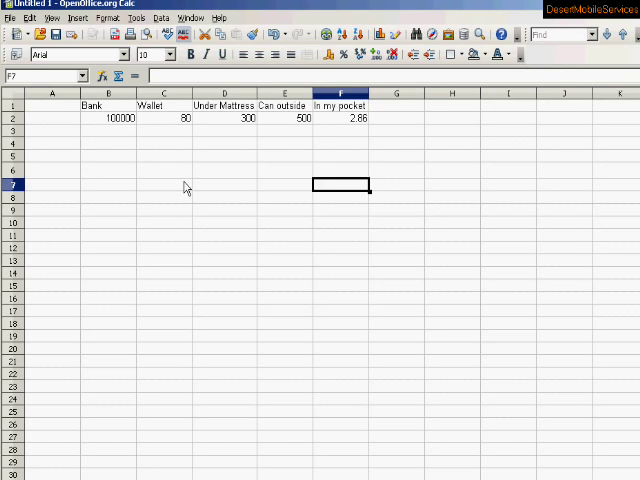
{"action": "mouse_move", "coordinate": [176, 188]}
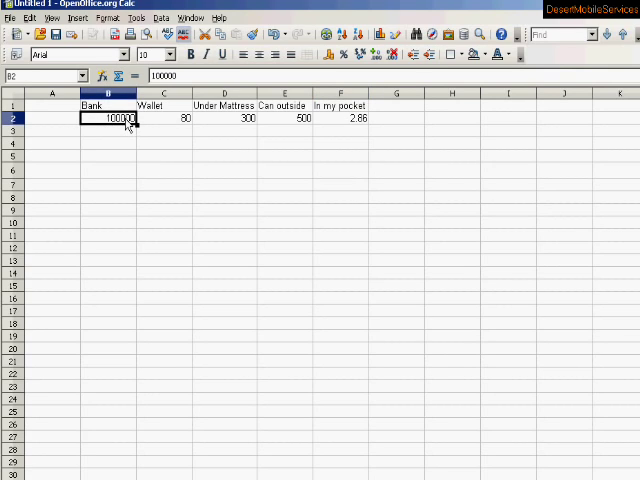
Select the amount range B2:F2, from 100000 through 2.86.
{"action": "left_click", "coordinate": [176, 118]}
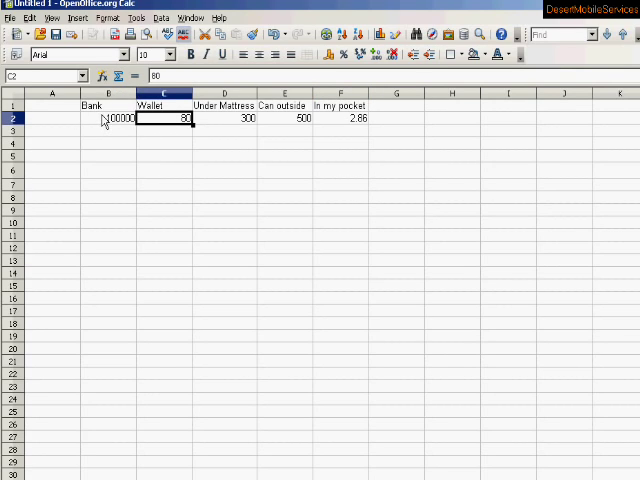
{"action": "left_click", "coordinate": [108, 118]}
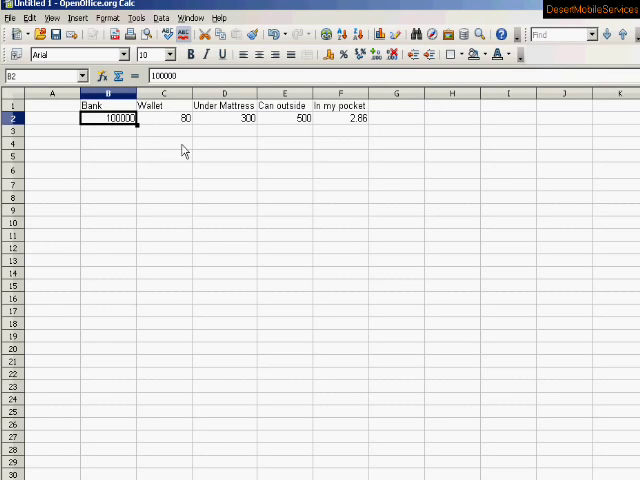
{"action": "left_click", "coordinate": [164, 120]}
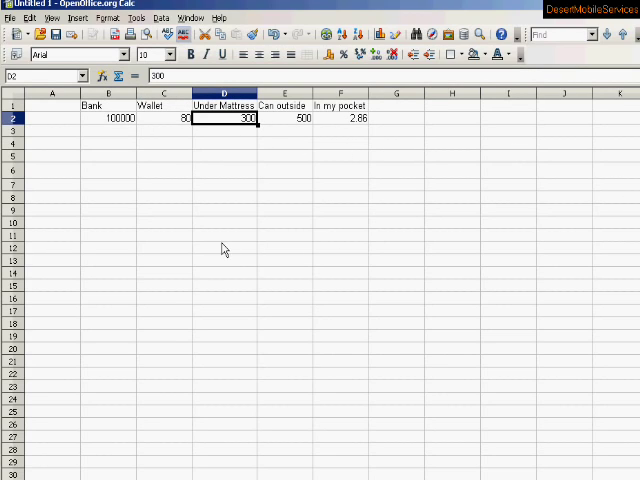
{"action": "left_click", "coordinate": [110, 118]}
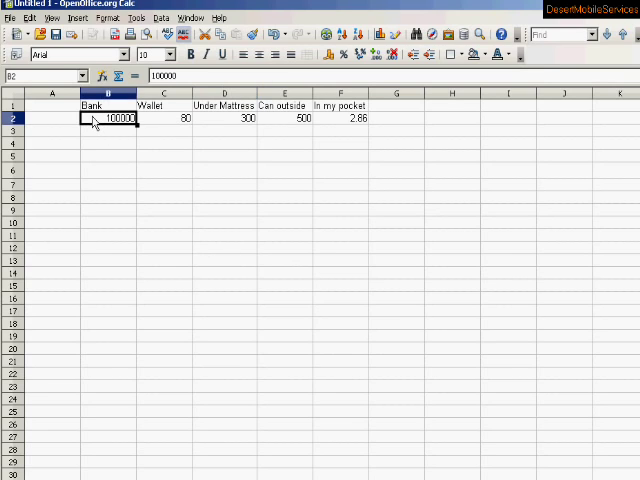
{"action": "mouse_move", "coordinate": [124, 122]}
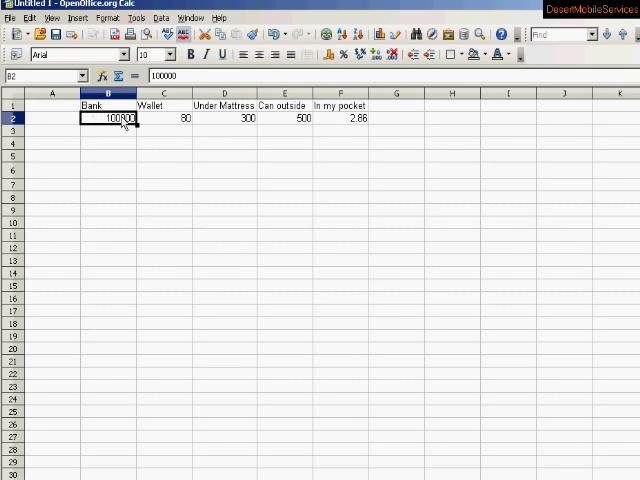
{"action": "left_click_drag", "start_coordinate": [112, 116], "coordinate": [236, 116]}
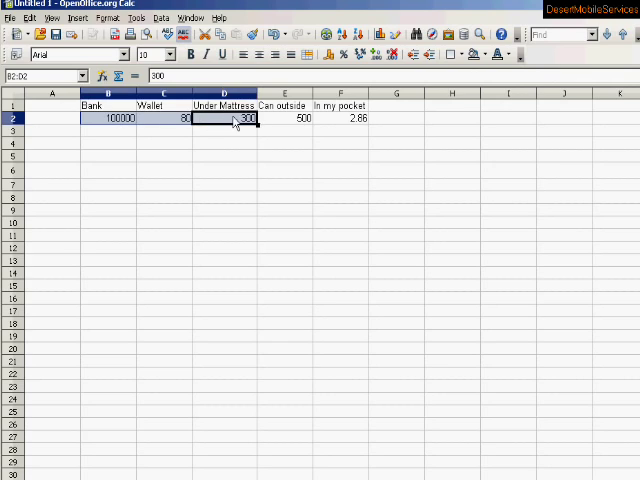
{"action": "left_click", "coordinate": [340, 116]}
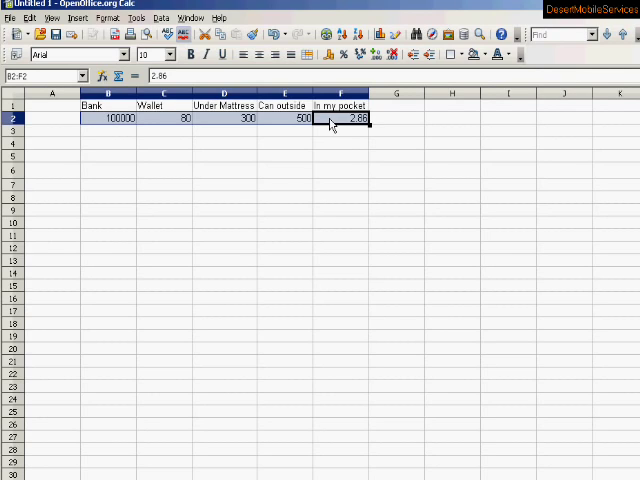
{"action": "mouse_move", "coordinate": [172, 128]}
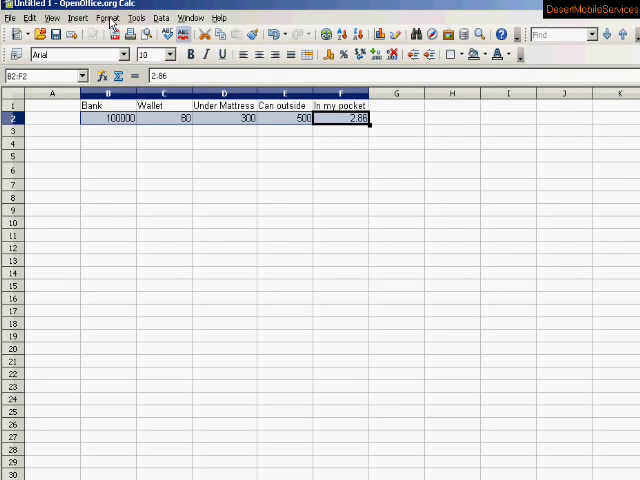
{"action": "left_click", "coordinate": [104, 18]}
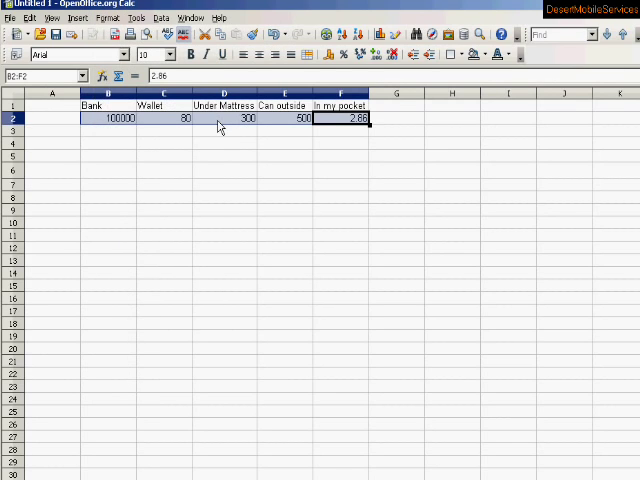
Choose Format Cells from the context menu of the selected B2:F2 amounts.
{"action": "right_click", "coordinate": [222, 122]}
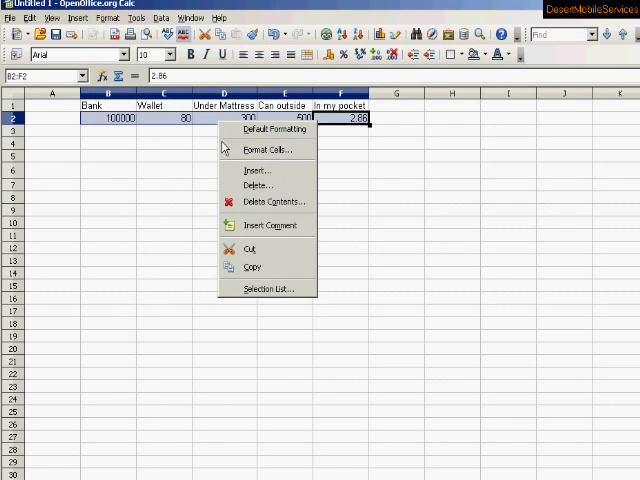
{"action": "mouse_move", "coordinate": [264, 152]}
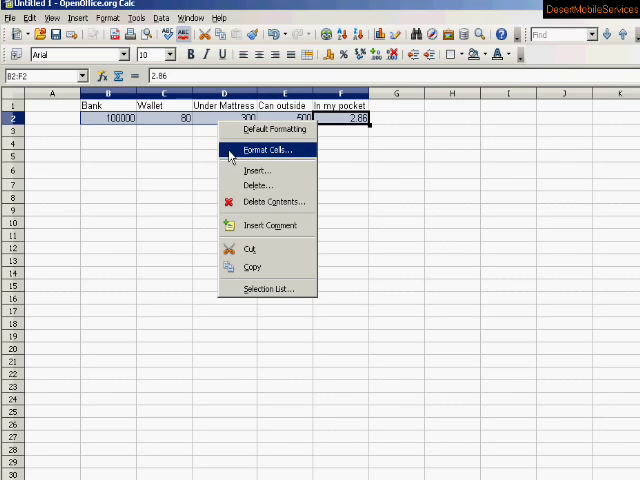
{"action": "mouse_move", "coordinate": [240, 156]}
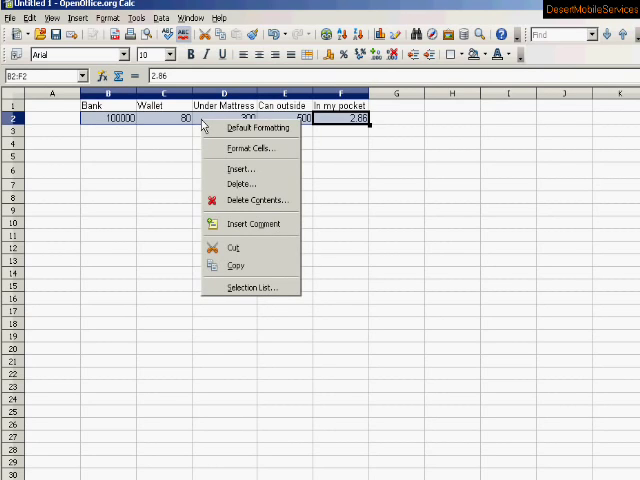
{"action": "mouse_move", "coordinate": [250, 148]}
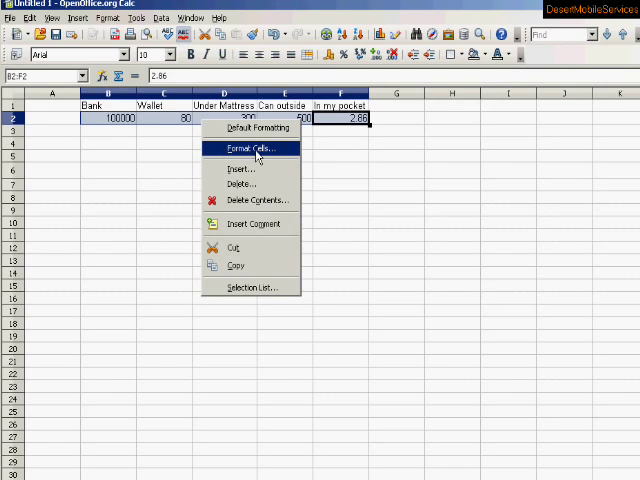
{"action": "left_click", "coordinate": [252, 148]}
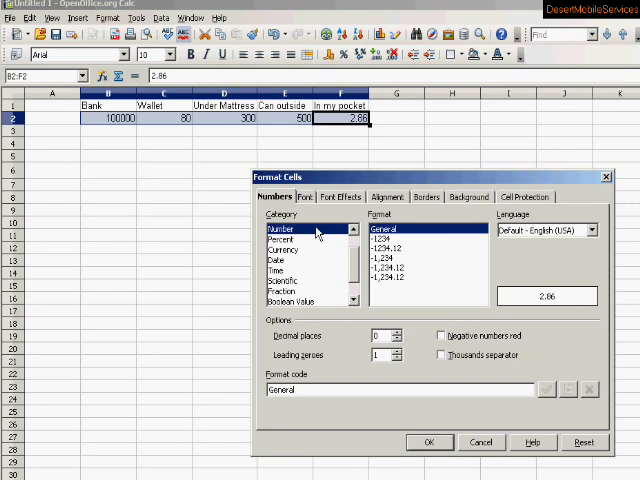
{"action": "mouse_move", "coordinate": [308, 232]}
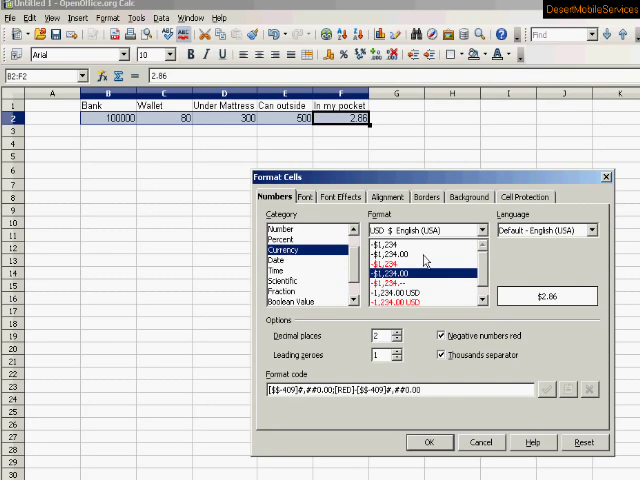
{"action": "mouse_move", "coordinate": [548, 304]}
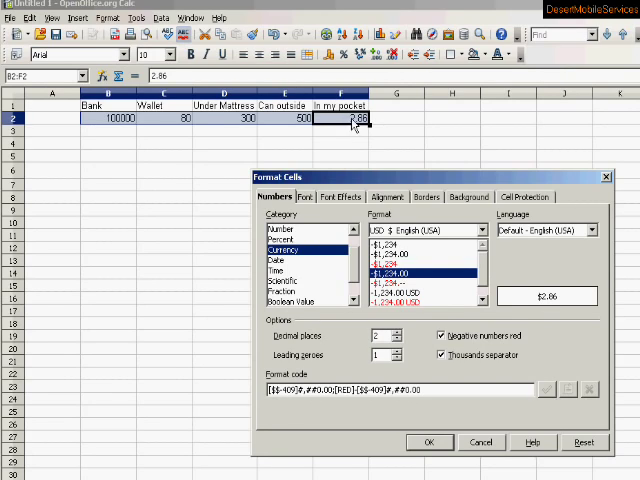
{"action": "mouse_move", "coordinate": [336, 264]}
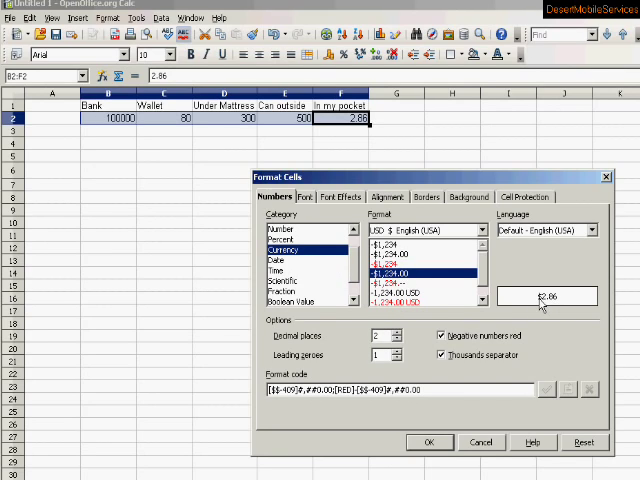
{"action": "mouse_move", "coordinate": [552, 304]}
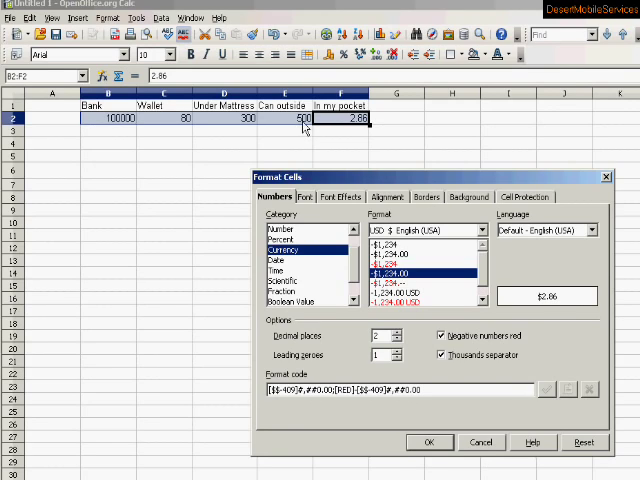
{"action": "mouse_move", "coordinate": [292, 128]}
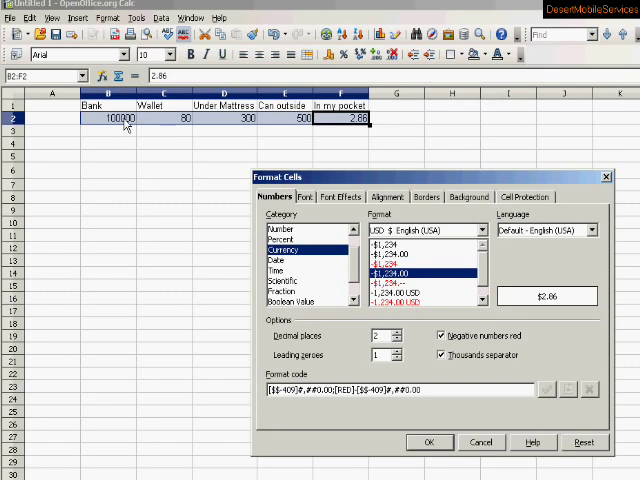
{"action": "mouse_move", "coordinate": [528, 324]}
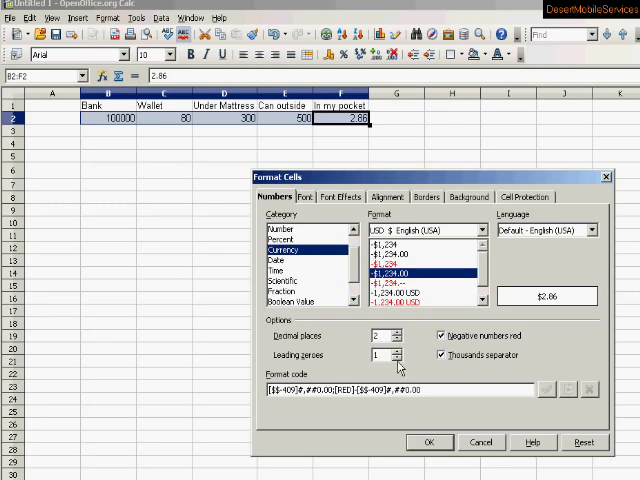
{"action": "mouse_move", "coordinate": [422, 332]}
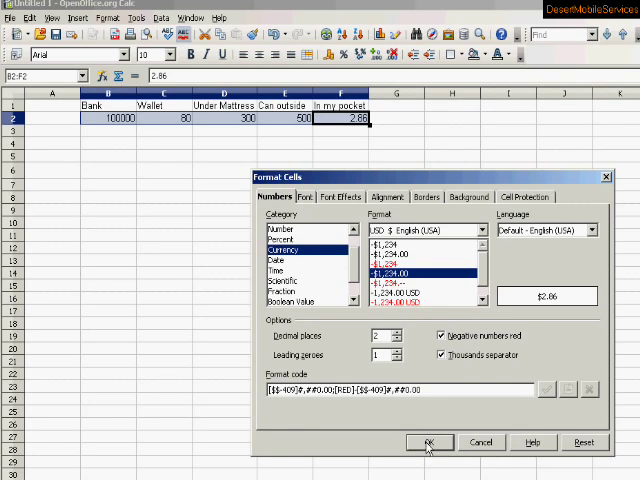
Confirm the dialog so row 2 shows $100,000.00, $80.00, $300.00, $500.00, $2.86.
{"action": "left_click", "coordinate": [432, 444]}
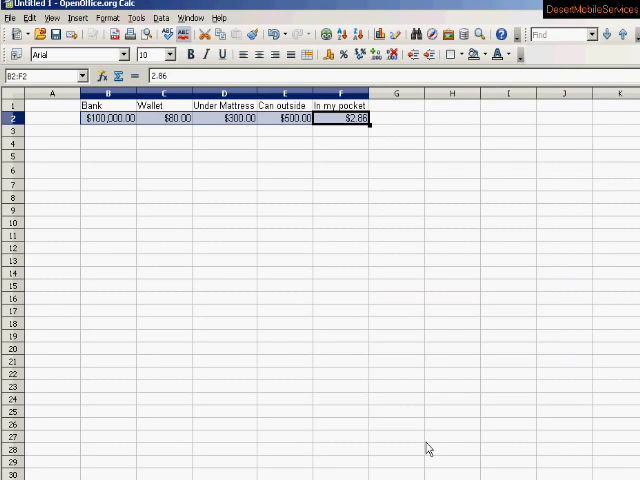
{"action": "mouse_move", "coordinate": [112, 132]}
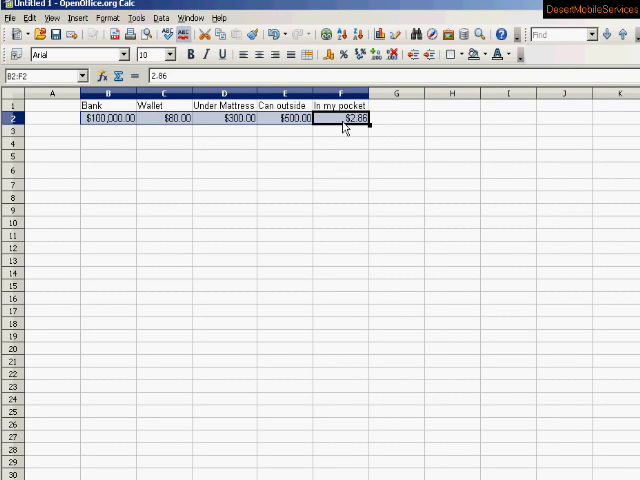
{"action": "mouse_move", "coordinate": [144, 120]}
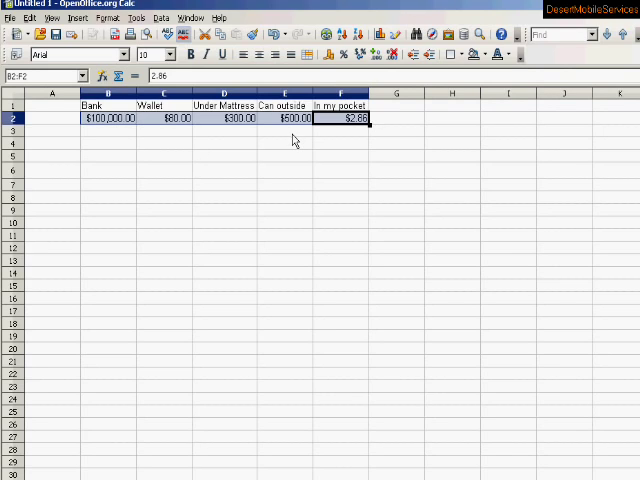
{"action": "mouse_move", "coordinate": [176, 178]}
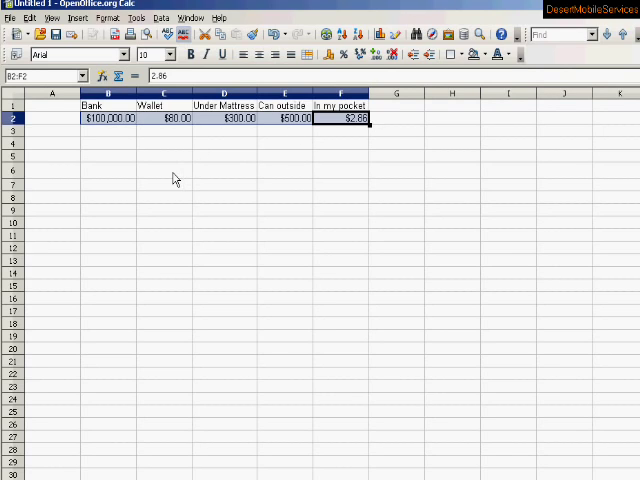
{"action": "mouse_move", "coordinate": [200, 132]}
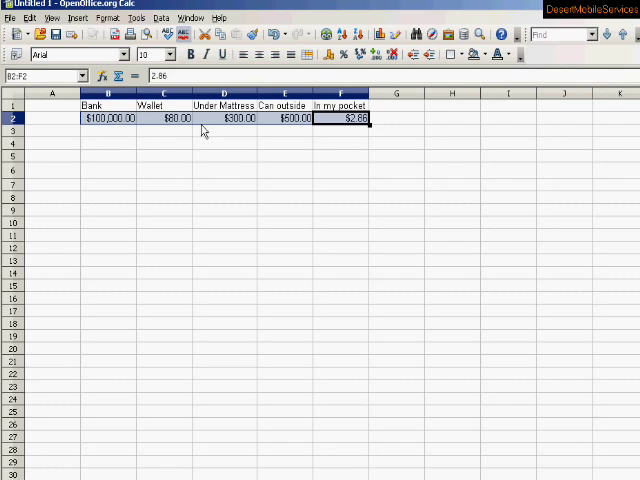
{"action": "left_click", "coordinate": [164, 156]}
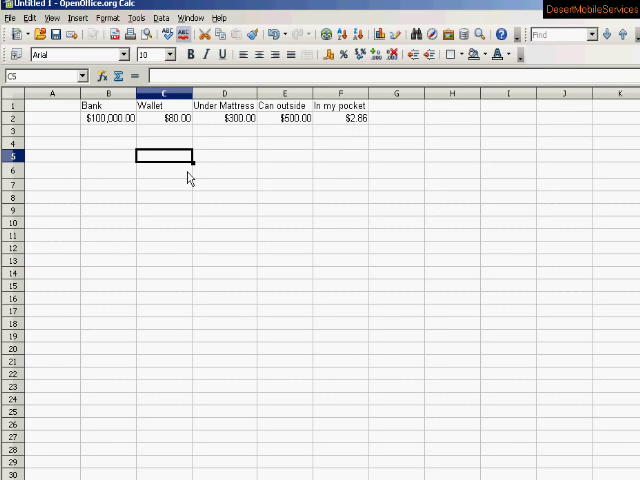
{"action": "mouse_move", "coordinate": [258, 196]}
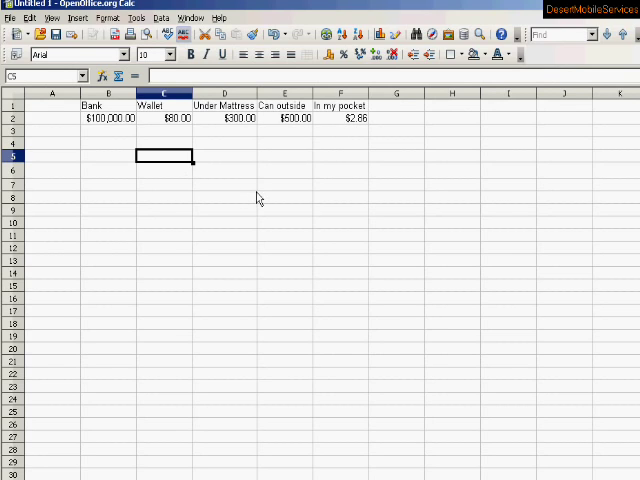
{"action": "mouse_move", "coordinate": [398, 138]}
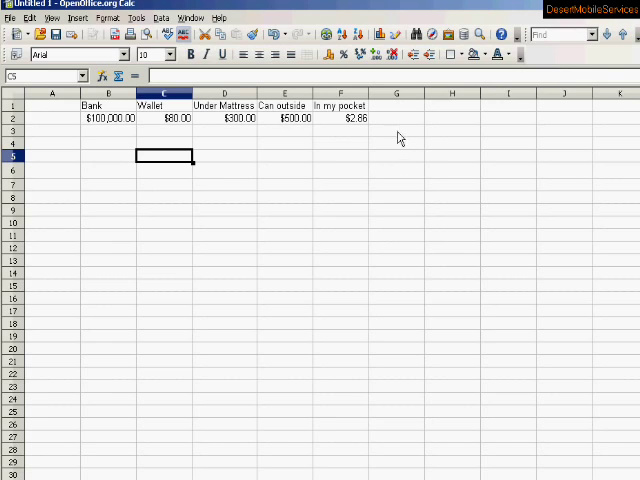
Enter the heading Total in G1 and confirm it.
{"action": "left_click", "coordinate": [396, 104]}
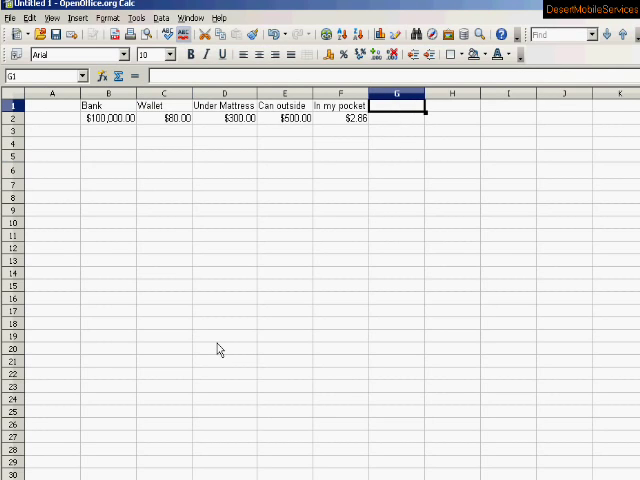
{"action": "type", "text": "T"}
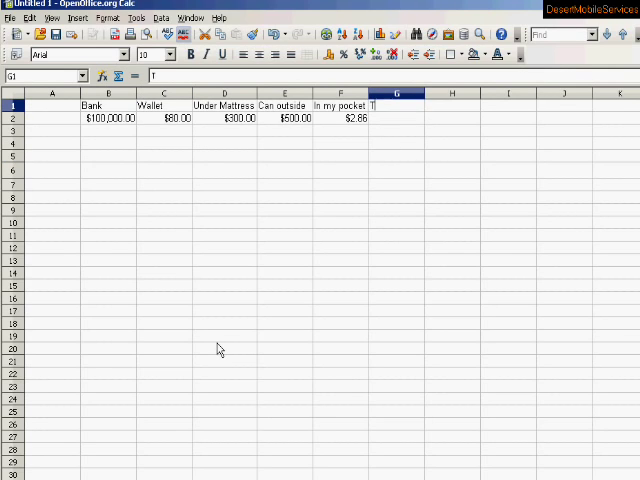
{"action": "type", "text": "Total"}
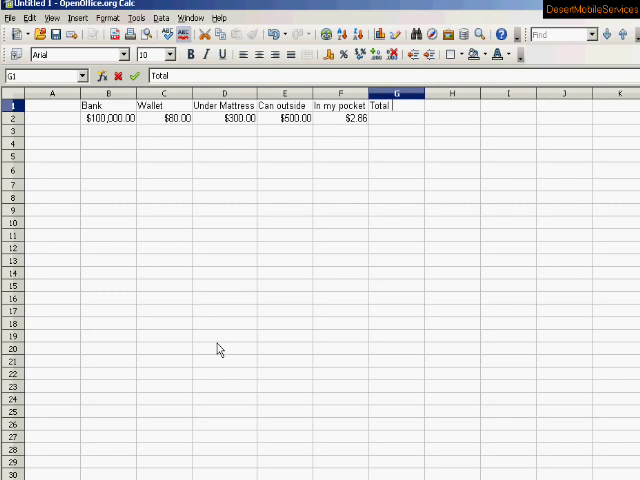
{"action": "left_click", "coordinate": [284, 224]}
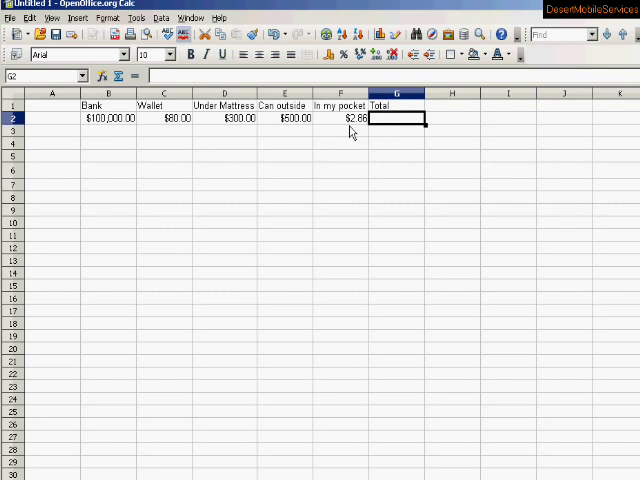
{"action": "mouse_move", "coordinate": [124, 140]}
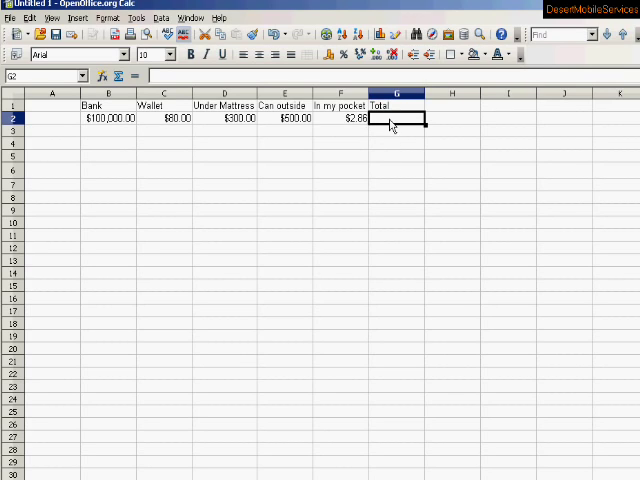
{"action": "mouse_move", "coordinate": [392, 122]}
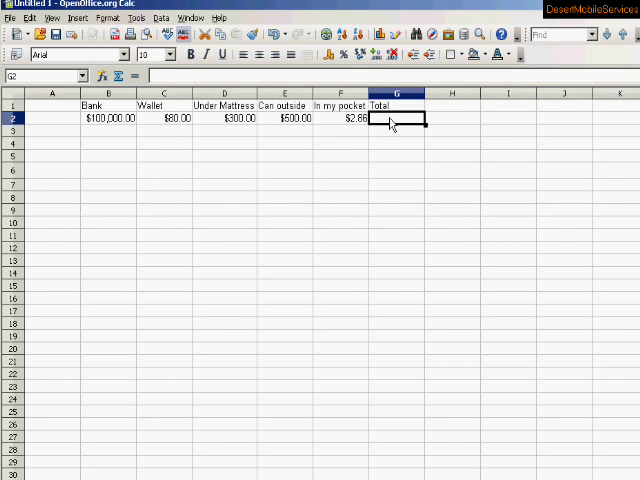
{"action": "mouse_move", "coordinate": [392, 162]}
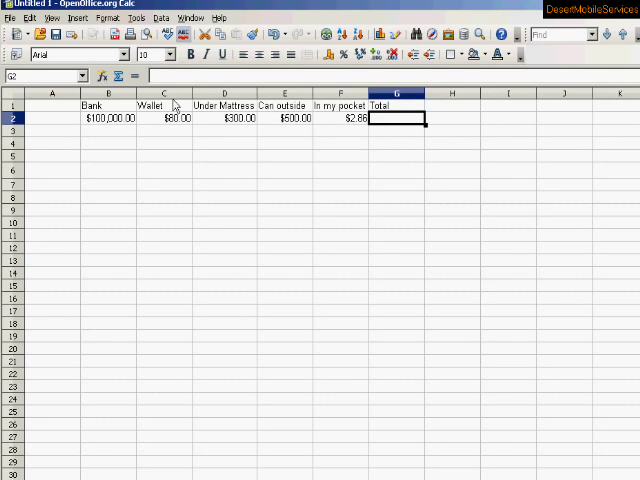
{"action": "mouse_move", "coordinate": [116, 76]}
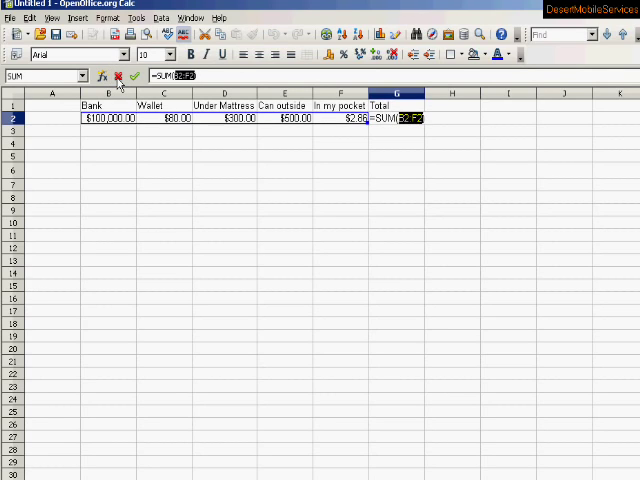
{"action": "mouse_move", "coordinate": [238, 196]}
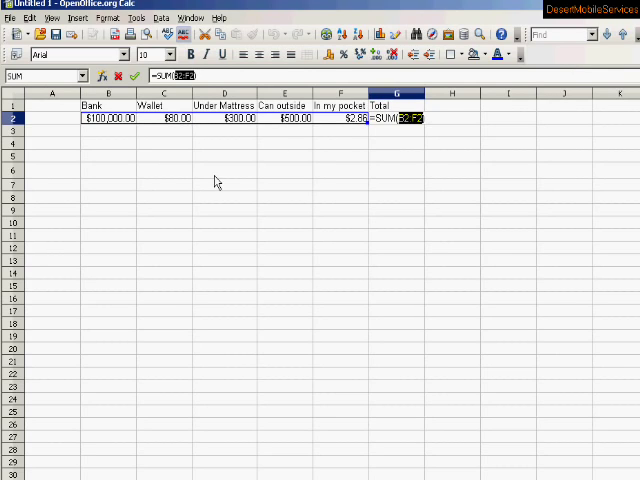
{"action": "mouse_move", "coordinate": [210, 140]}
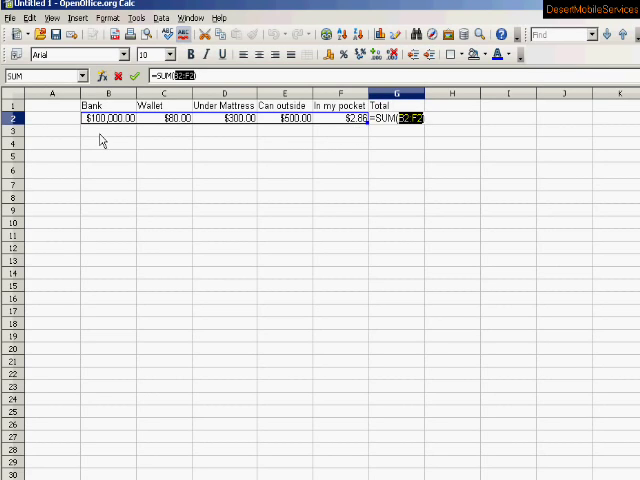
{"action": "mouse_move", "coordinate": [300, 140]}
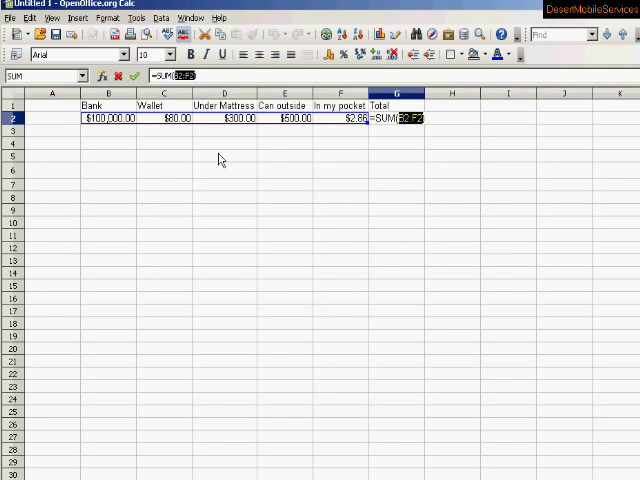
{"action": "mouse_move", "coordinate": [340, 130]}
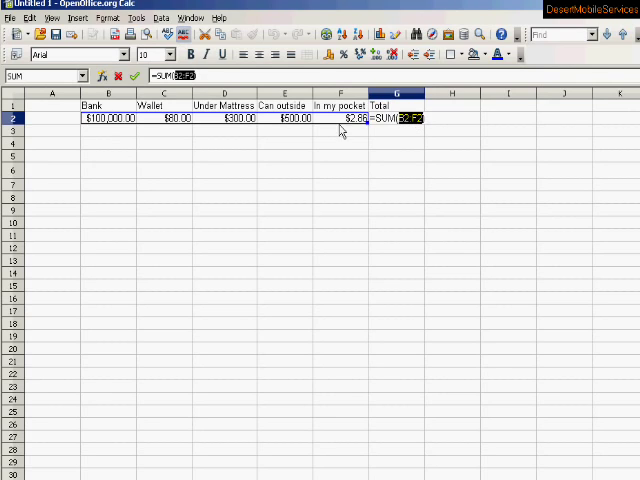
{"action": "mouse_move", "coordinate": [208, 132]}
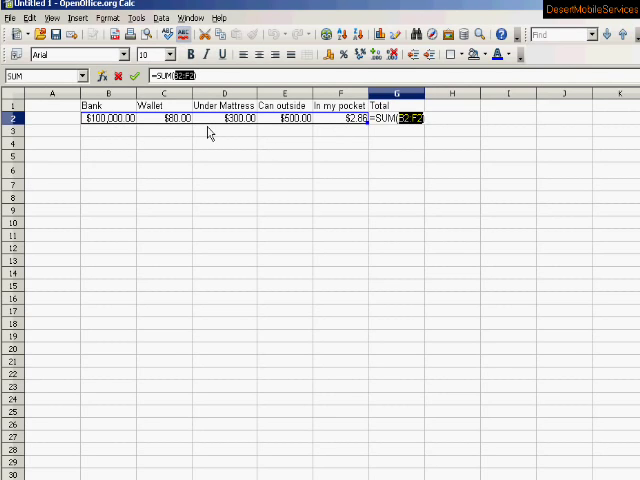
{"action": "mouse_move", "coordinate": [168, 132]}
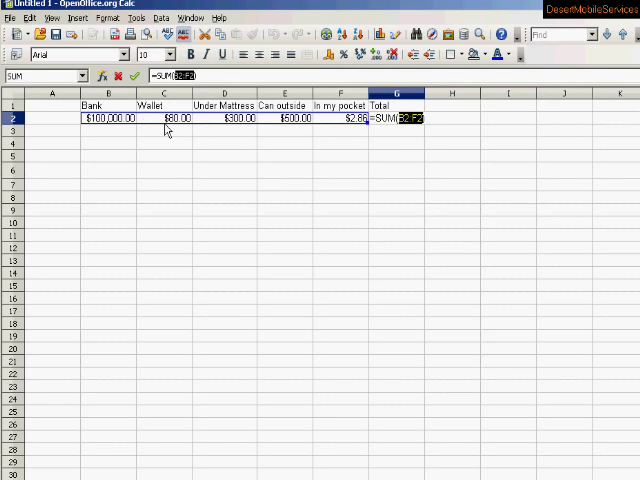
{"action": "mouse_move", "coordinate": [380, 180]}
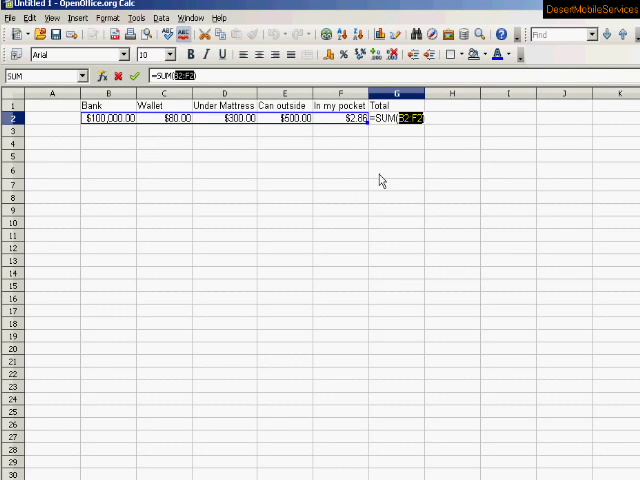
{"action": "mouse_move", "coordinate": [238, 196]}
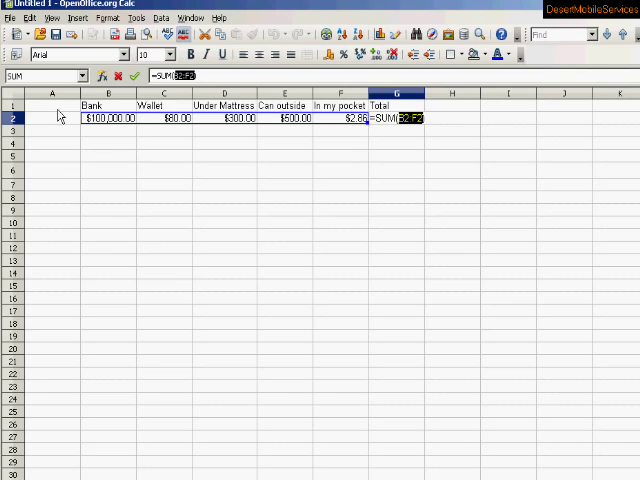
{"action": "mouse_move", "coordinate": [54, 112]}
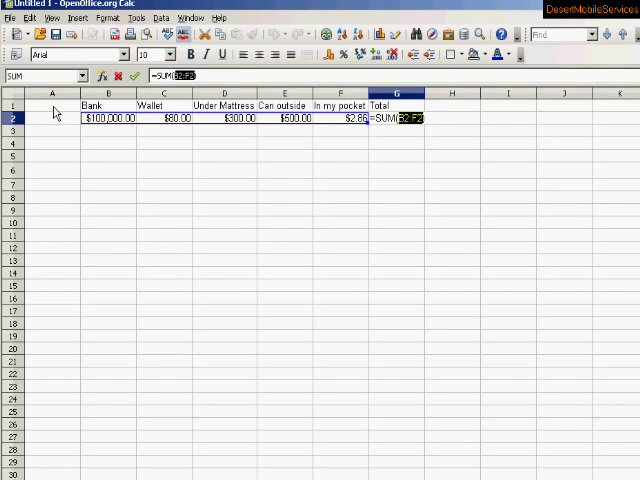
{"action": "mouse_move", "coordinate": [56, 120]}
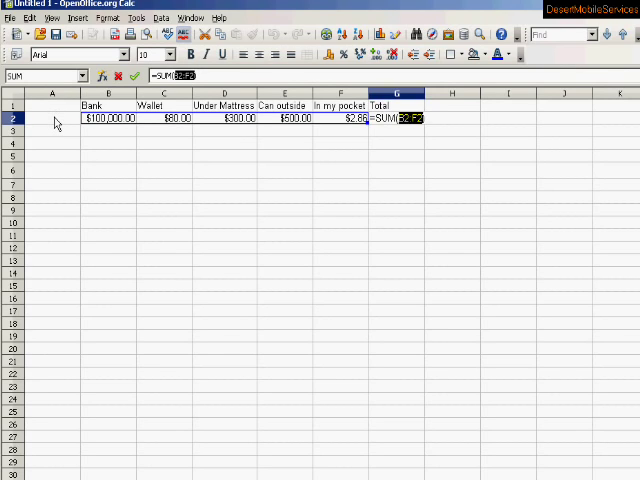
{"action": "mouse_move", "coordinate": [150, 172]}
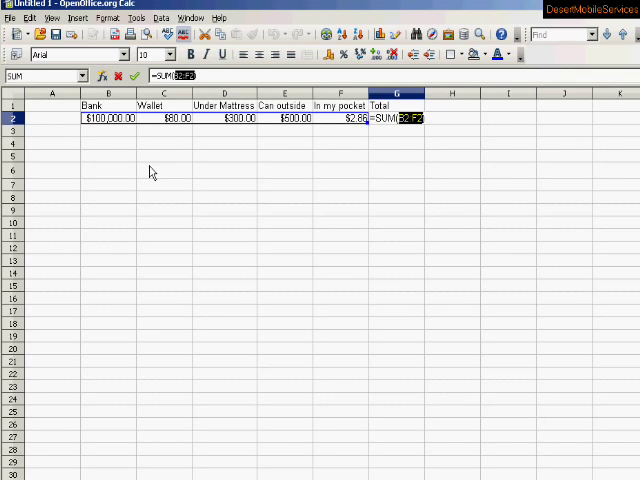
{"action": "mouse_move", "coordinate": [388, 168]}
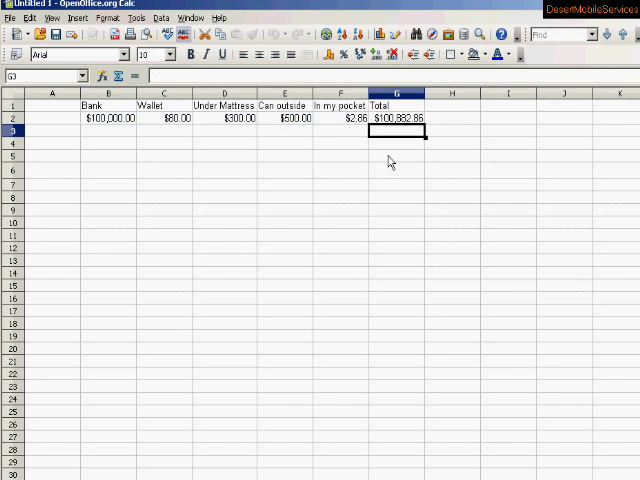
{"action": "mouse_move", "coordinate": [378, 132]}
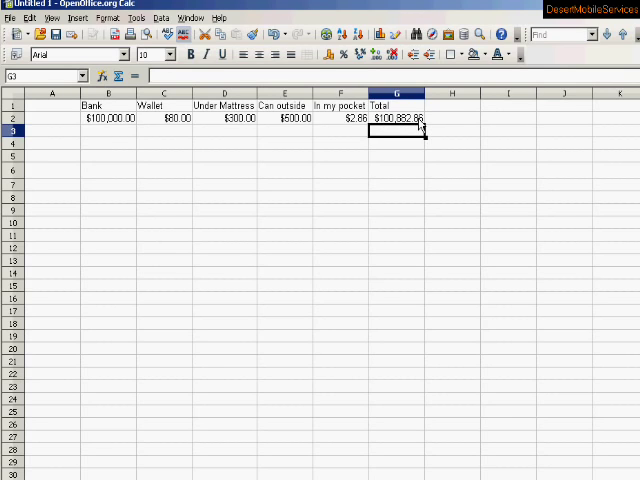
{"action": "mouse_move", "coordinate": [416, 122]}
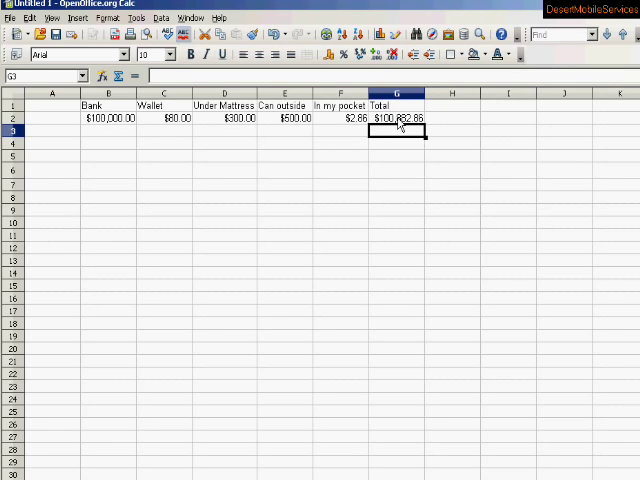
{"action": "left_click", "coordinate": [396, 120]}
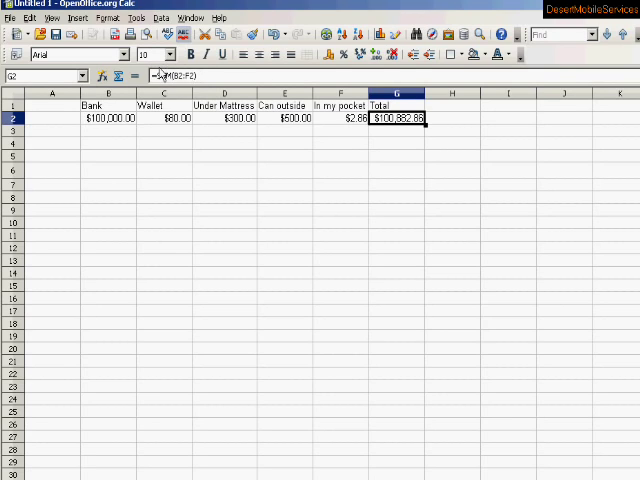
{"action": "left_click", "coordinate": [348, 118]}
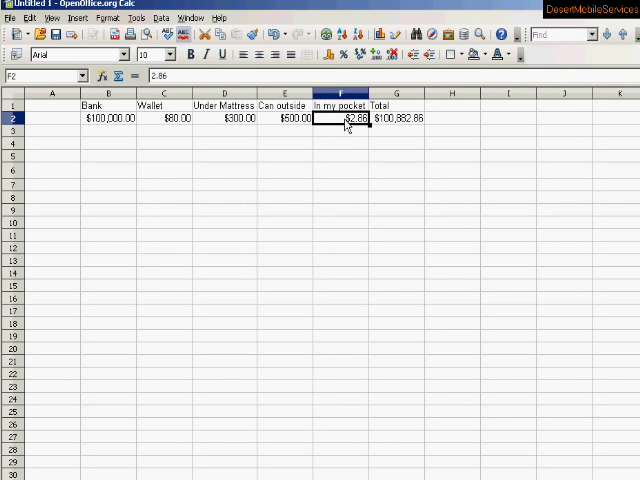
{"action": "mouse_move", "coordinate": [256, 132]}
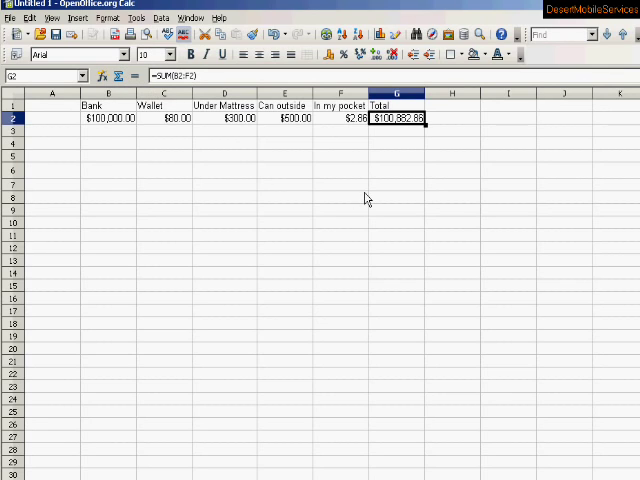
{"action": "mouse_move", "coordinate": [390, 126]}
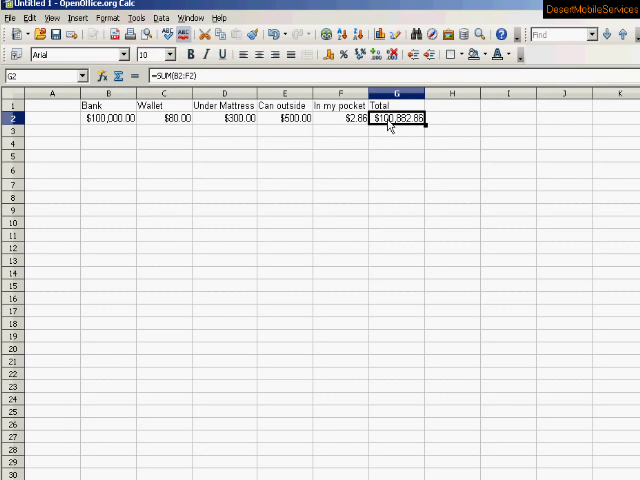
{"action": "mouse_move", "coordinate": [390, 156]}
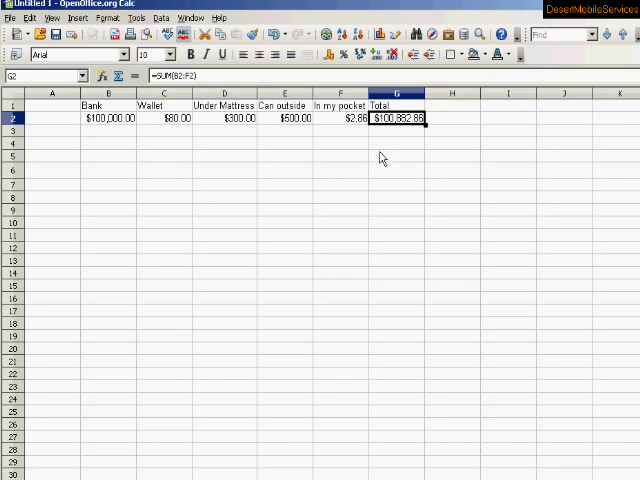
{"action": "mouse_move", "coordinate": [380, 162]}
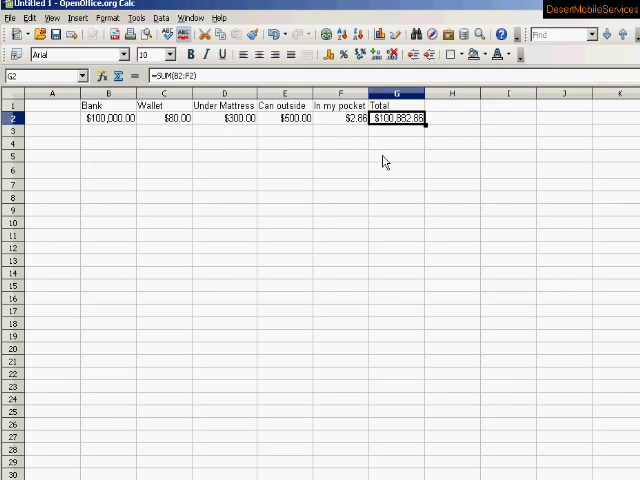
{"action": "mouse_move", "coordinate": [364, 126]}
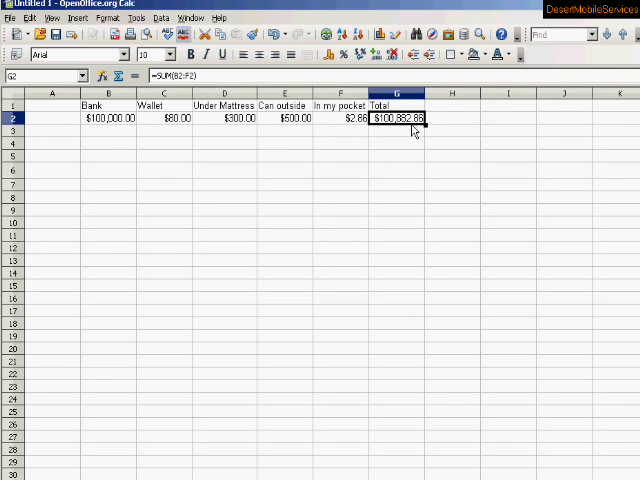
{"action": "mouse_move", "coordinate": [310, 128]}
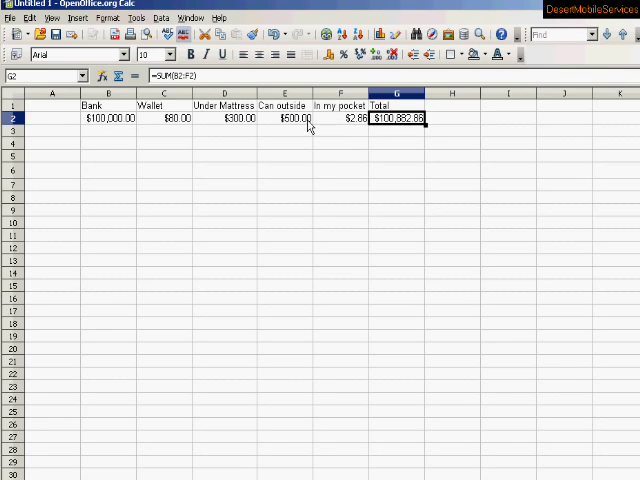
Change F2 to 0 so the SUM total in G2 recalculates to $100,880.00.
{"action": "left_click", "coordinate": [348, 118]}
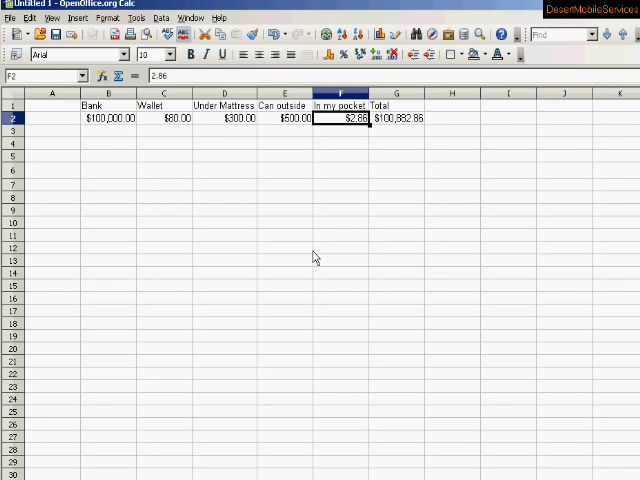
{"action": "type", "text": "0"}
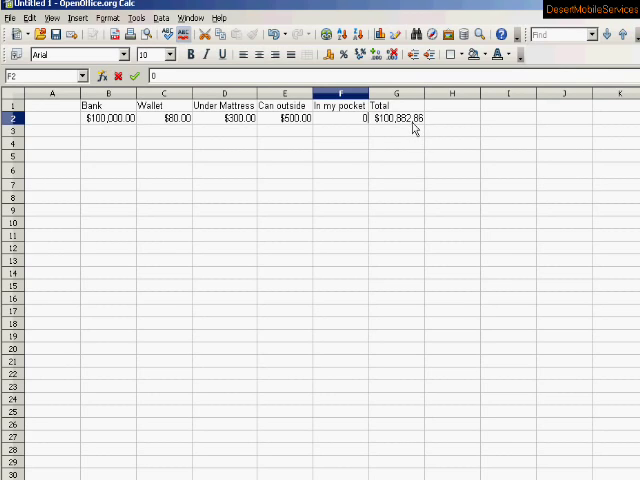
{"action": "mouse_move", "coordinate": [390, 238]}
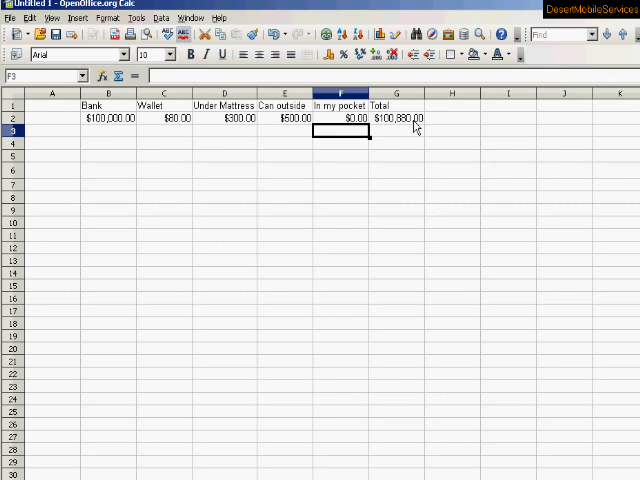
{"action": "mouse_move", "coordinate": [416, 140]}
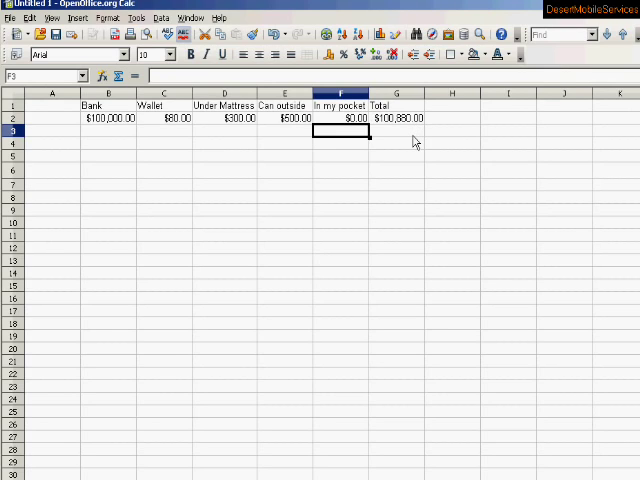
{"action": "mouse_move", "coordinate": [404, 140]}
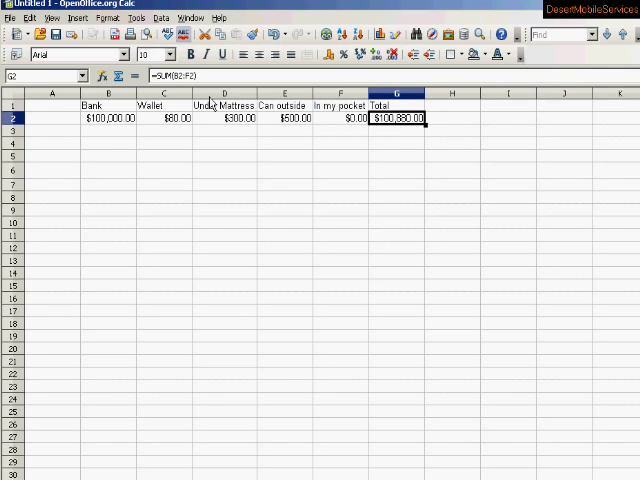
{"action": "mouse_move", "coordinate": [408, 136]}
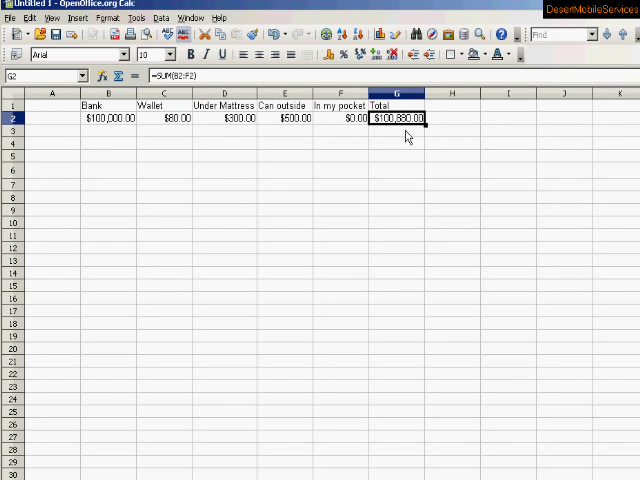
{"action": "mouse_move", "coordinate": [388, 178]}
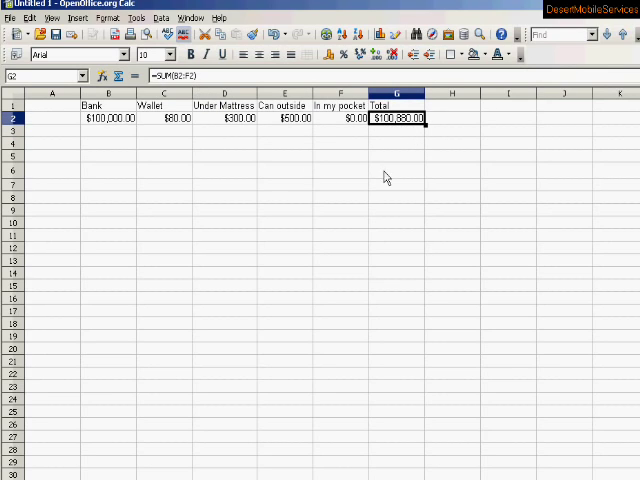
{"action": "mouse_move", "coordinate": [384, 132]}
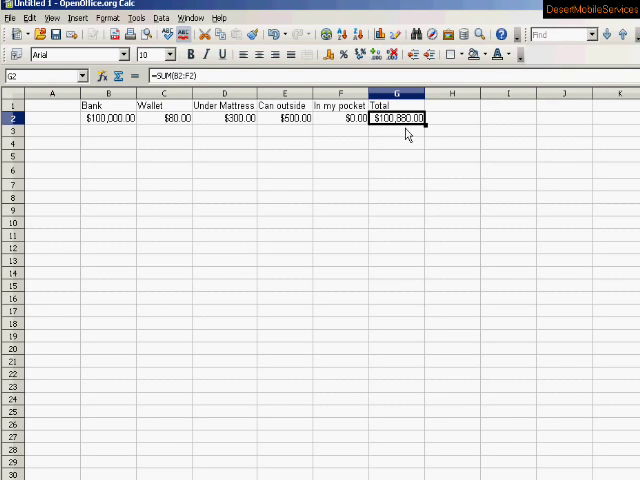
{"action": "mouse_move", "coordinate": [398, 144]}
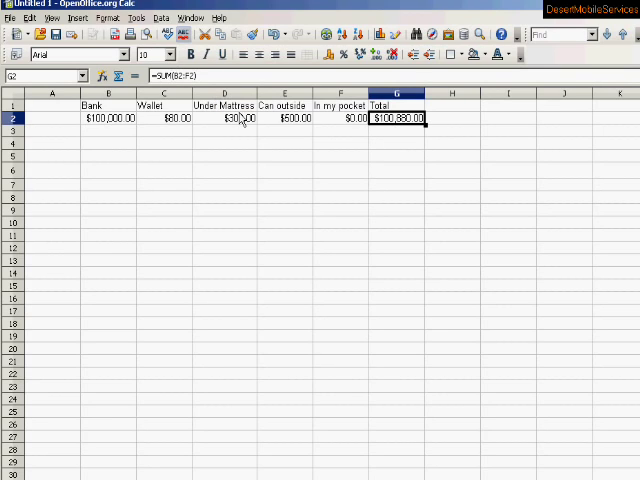
{"action": "left_click", "coordinate": [396, 144]}
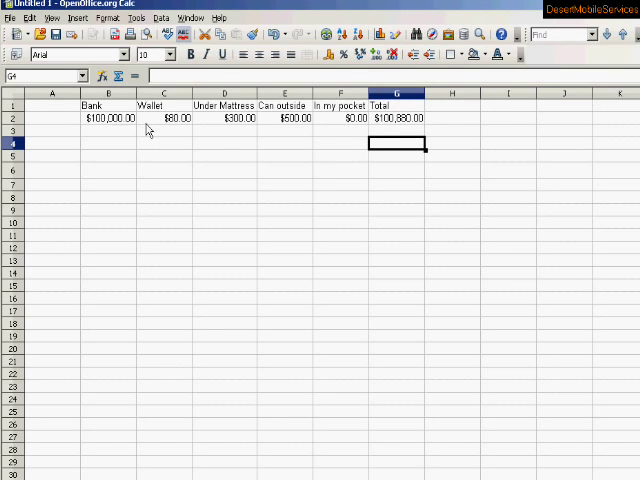
{"action": "mouse_move", "coordinate": [368, 152]}
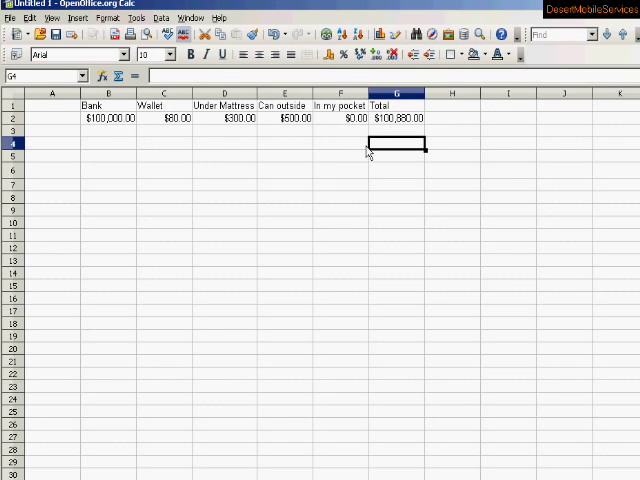
{"action": "mouse_move", "coordinate": [296, 136]}
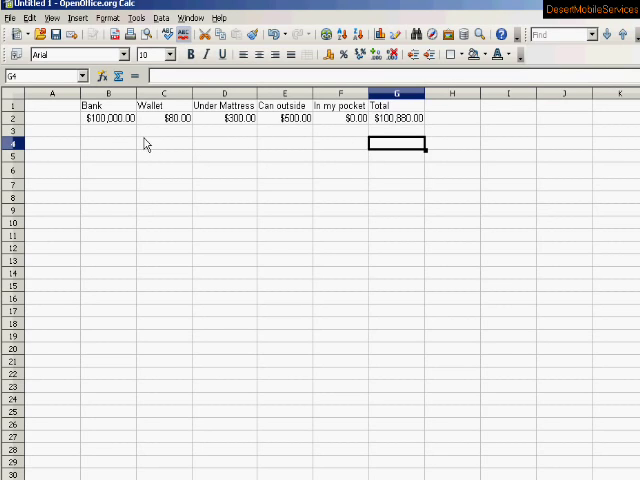
{"action": "mouse_move", "coordinate": [128, 136]}
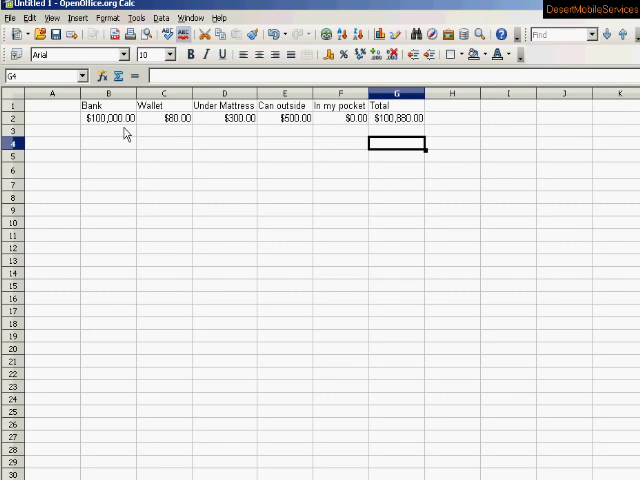
{"action": "mouse_move", "coordinate": [304, 124]}
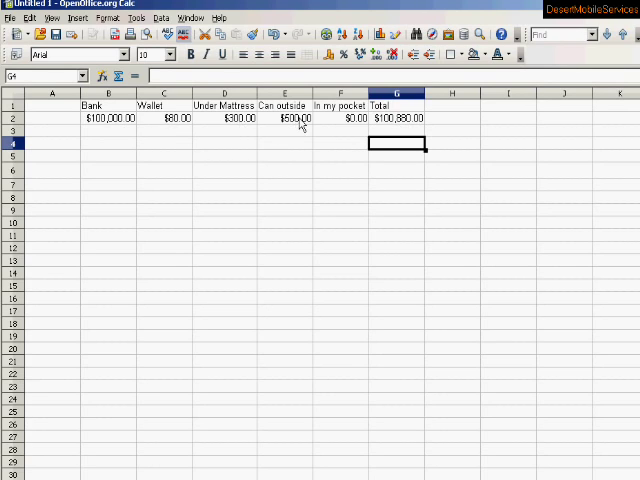
{"action": "left_click", "coordinate": [340, 118]}
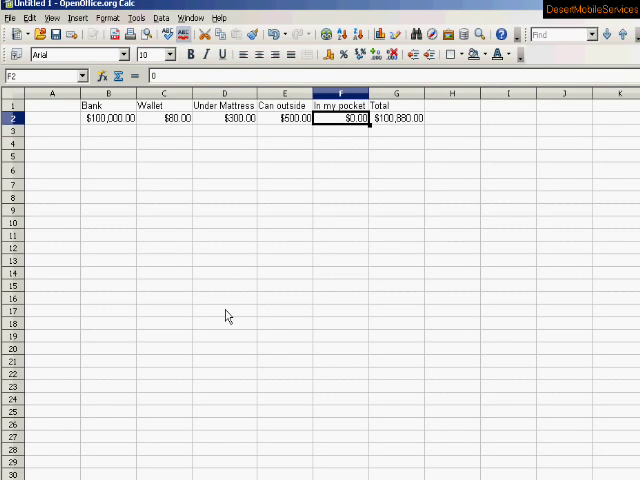
{"action": "type", "text": "5."}
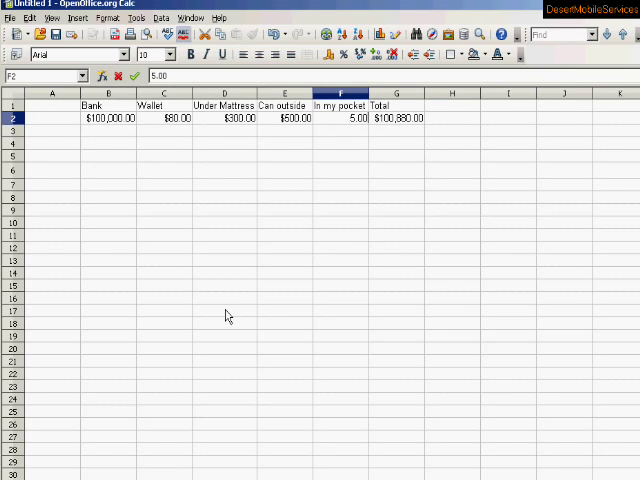
{"action": "key", "text": "Return"}
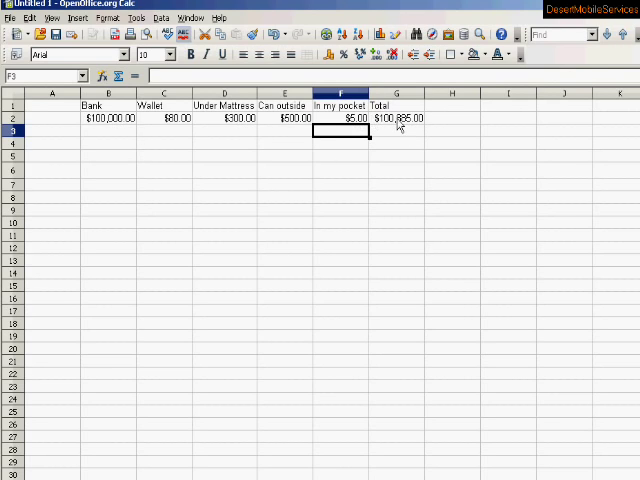
{"action": "mouse_move", "coordinate": [110, 128]}
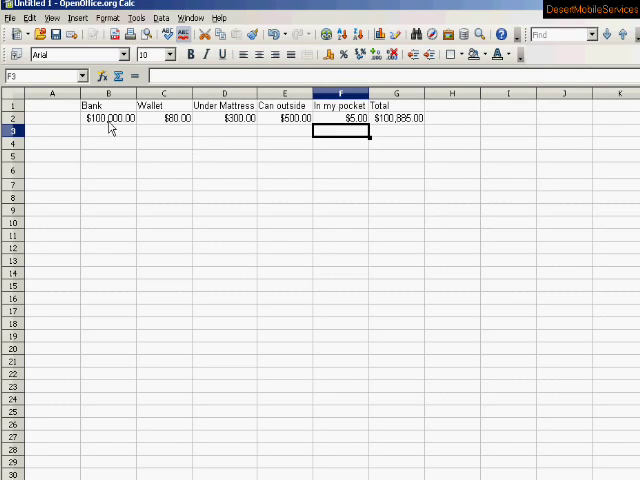
{"action": "mouse_move", "coordinate": [268, 186]}
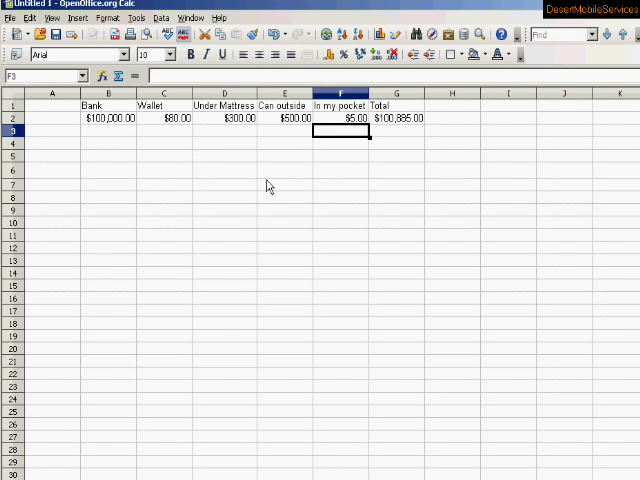
{"action": "mouse_move", "coordinate": [144, 162]}
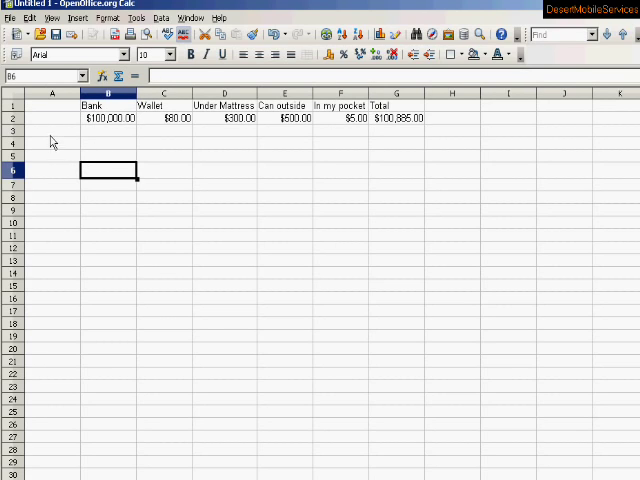
{"action": "mouse_move", "coordinate": [44, 104]}
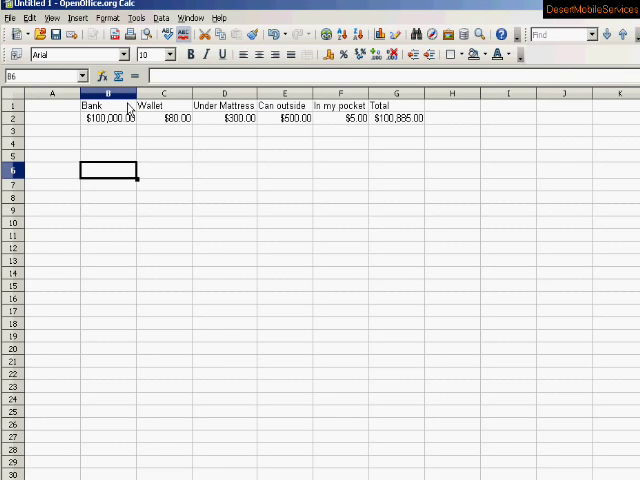
Select header row 1, Bank through Total, and make it bold.
{"action": "left_click", "coordinate": [108, 104]}
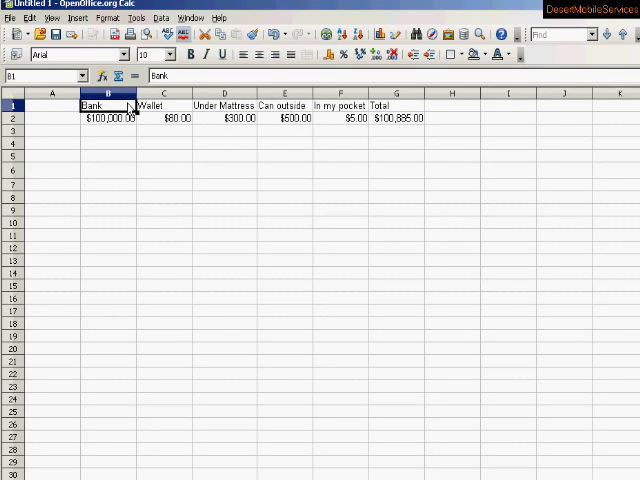
{"action": "left_click_drag", "start_coordinate": [108, 104], "coordinate": [340, 104]}
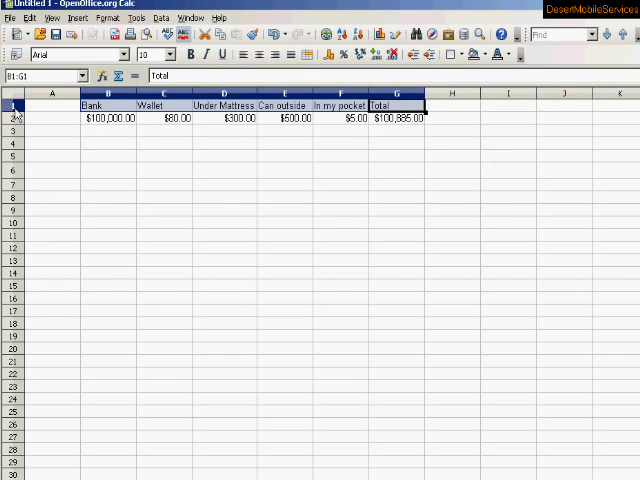
{"action": "left_click", "coordinate": [8, 104]}
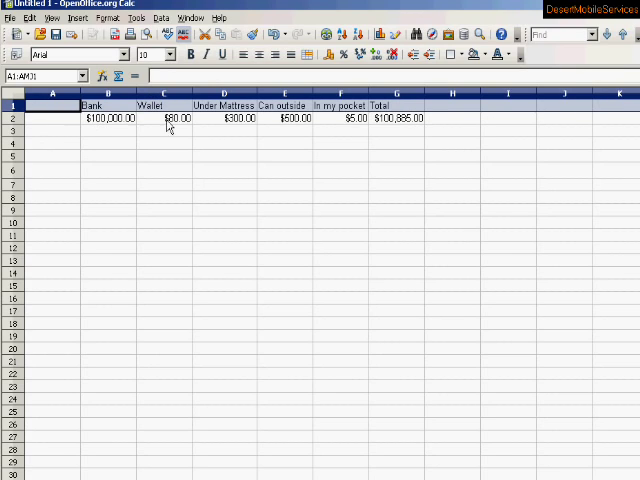
{"action": "mouse_move", "coordinate": [484, 112]}
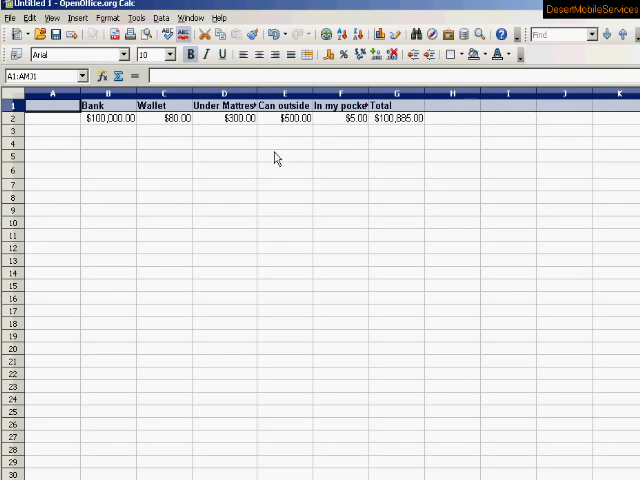
{"action": "left_click", "coordinate": [284, 156]}
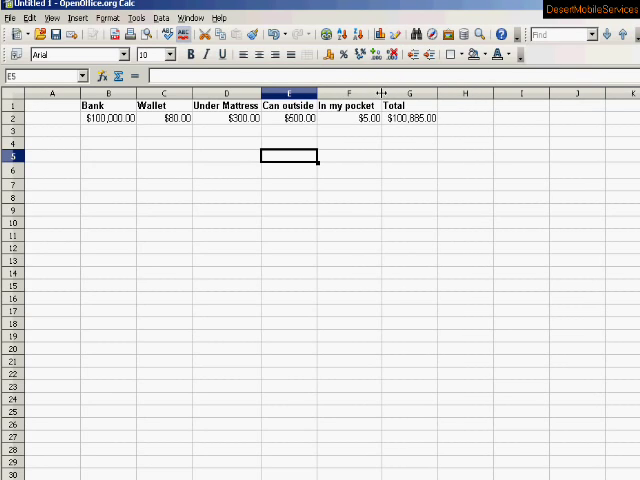
{"action": "mouse_move", "coordinate": [294, 202]}
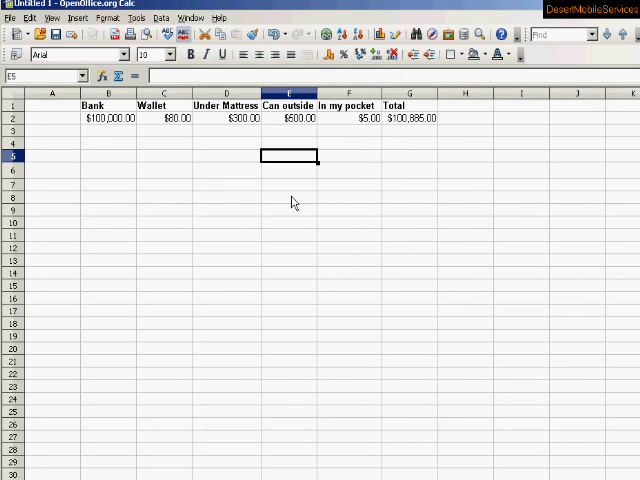
{"action": "mouse_move", "coordinate": [232, 188]}
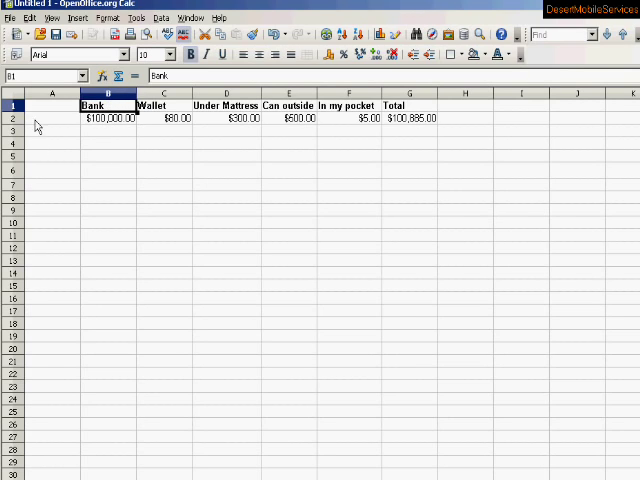
Center the bold header labels Bank through Total horizontally in row 1.
{"action": "left_click", "coordinate": [10, 106]}
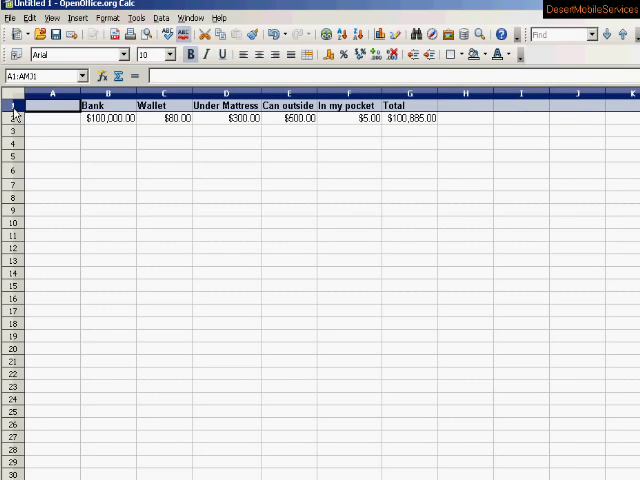
{"action": "mouse_move", "coordinate": [188, 92]}
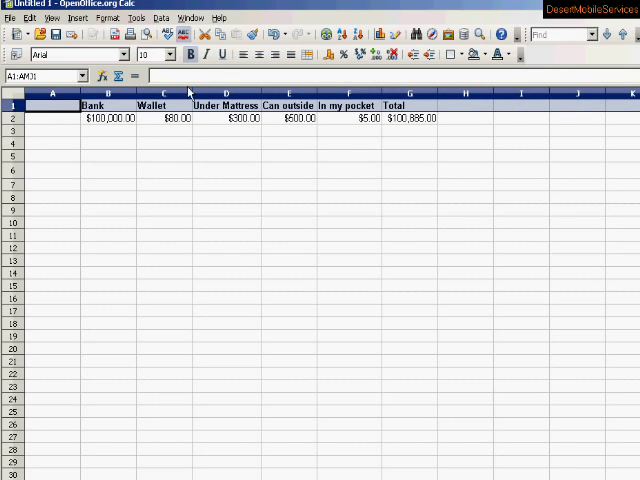
{"action": "mouse_move", "coordinate": [240, 56]}
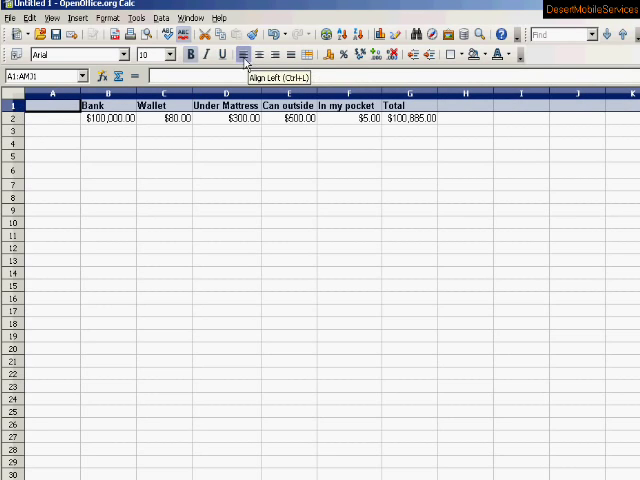
{"action": "mouse_move", "coordinate": [262, 56]}
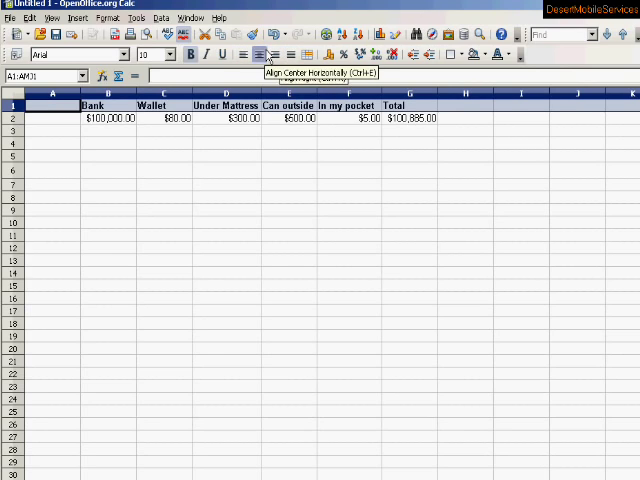
{"action": "mouse_move", "coordinate": [248, 54]}
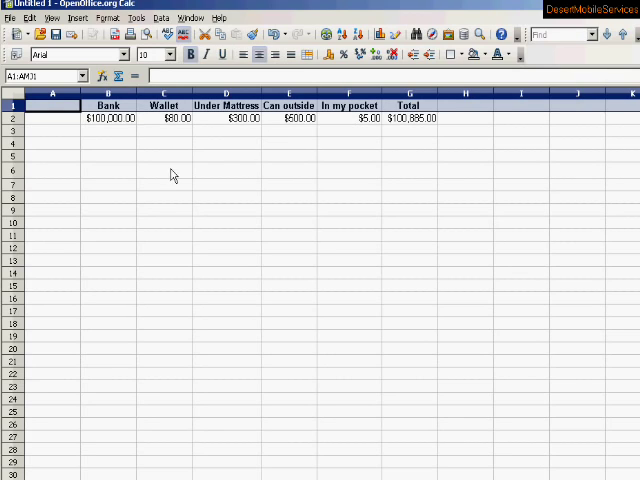
{"action": "left_click", "coordinate": [164, 170]}
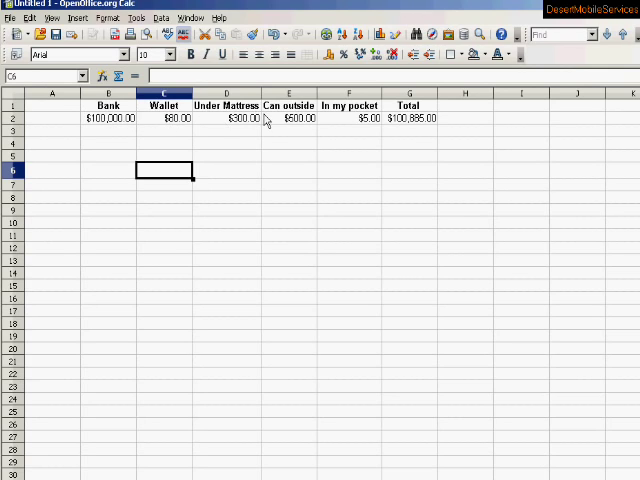
{"action": "mouse_move", "coordinate": [408, 122]}
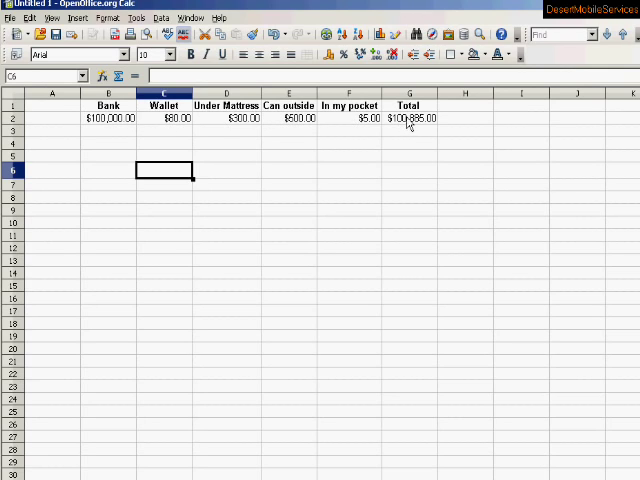
Select the total cell G2 holding the SUM over B2:F2 to make it bold.
{"action": "left_click", "coordinate": [412, 120]}
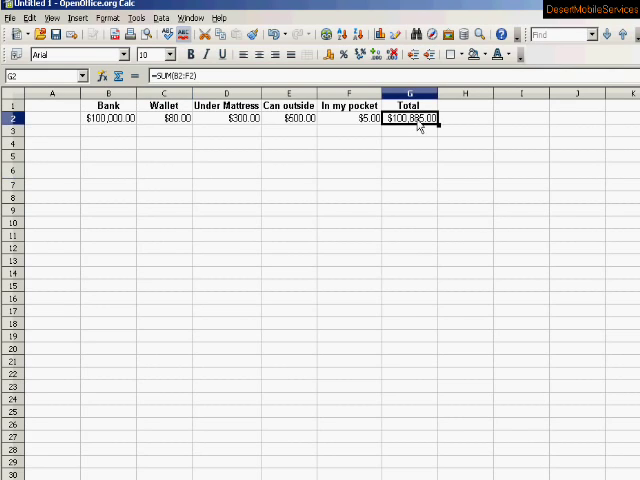
{"action": "mouse_move", "coordinate": [356, 224]}
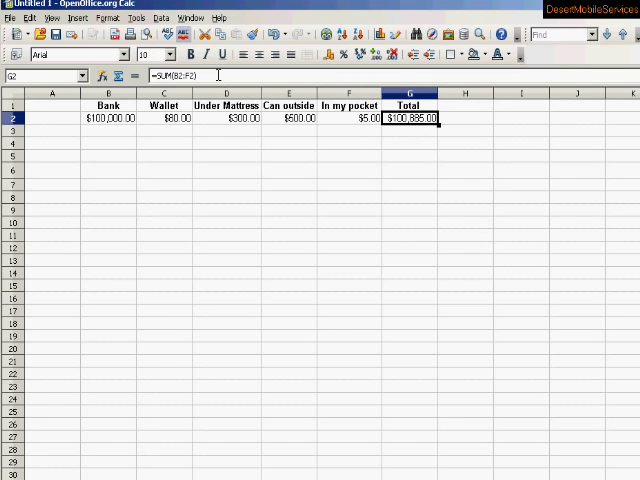
{"action": "mouse_move", "coordinate": [408, 128]}
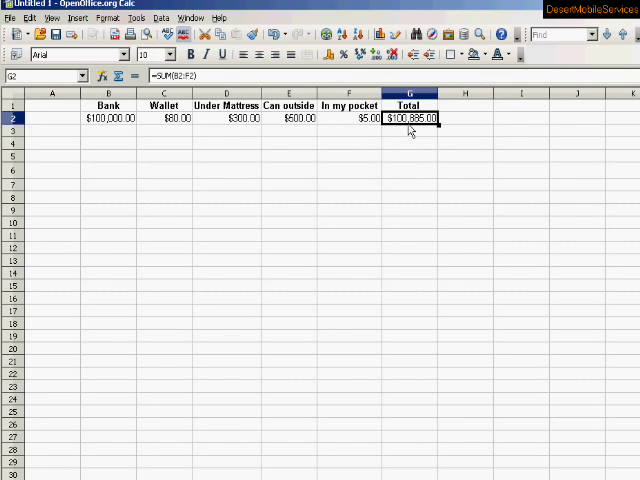
{"action": "mouse_move", "coordinate": [424, 134]}
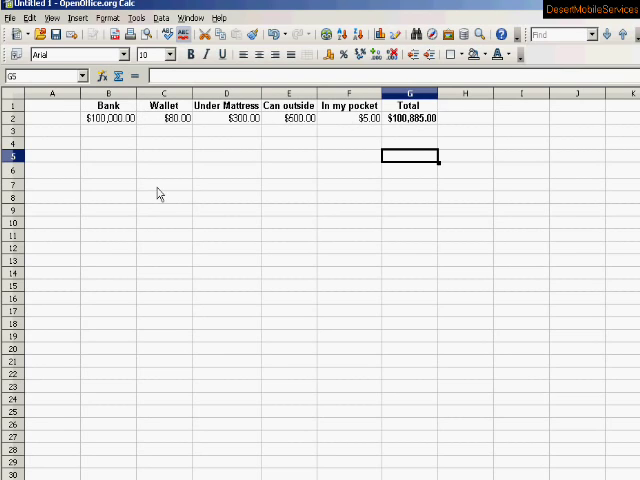
{"action": "mouse_move", "coordinate": [224, 230]}
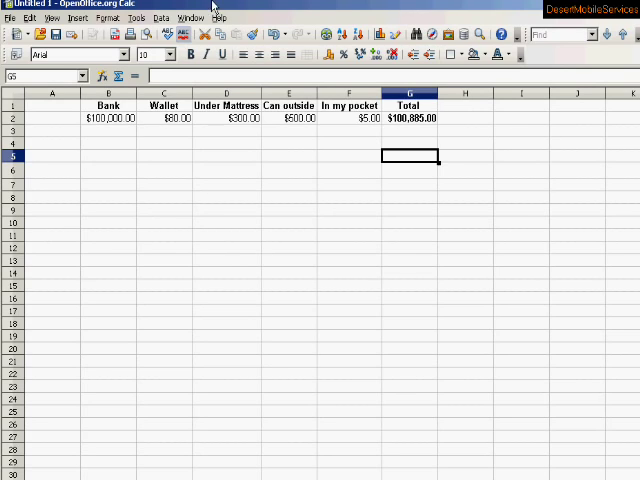
{"action": "mouse_move", "coordinate": [228, 304]}
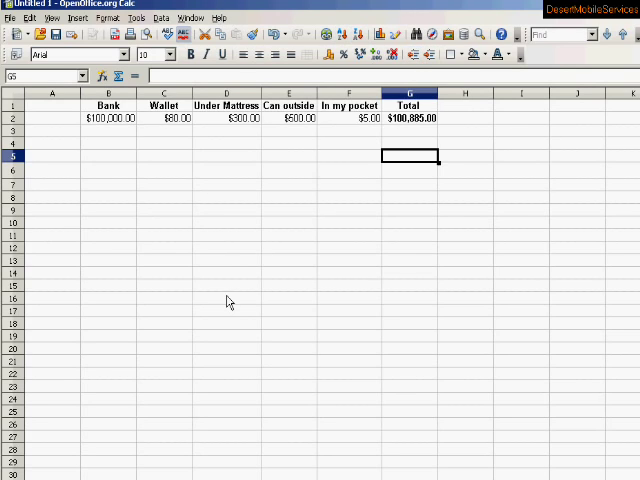
{"action": "mouse_move", "coordinate": [178, 260]}
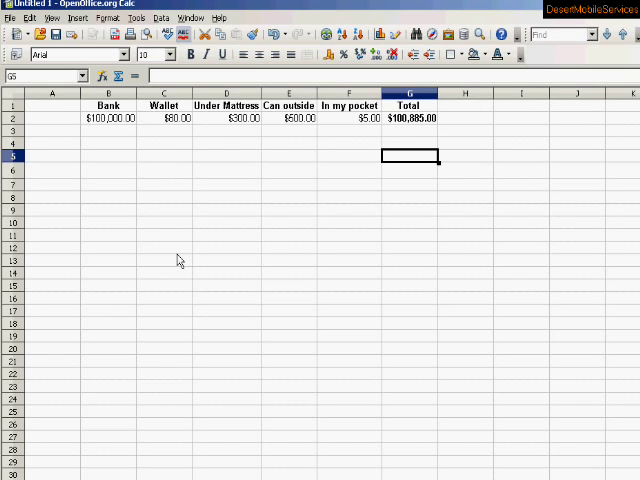